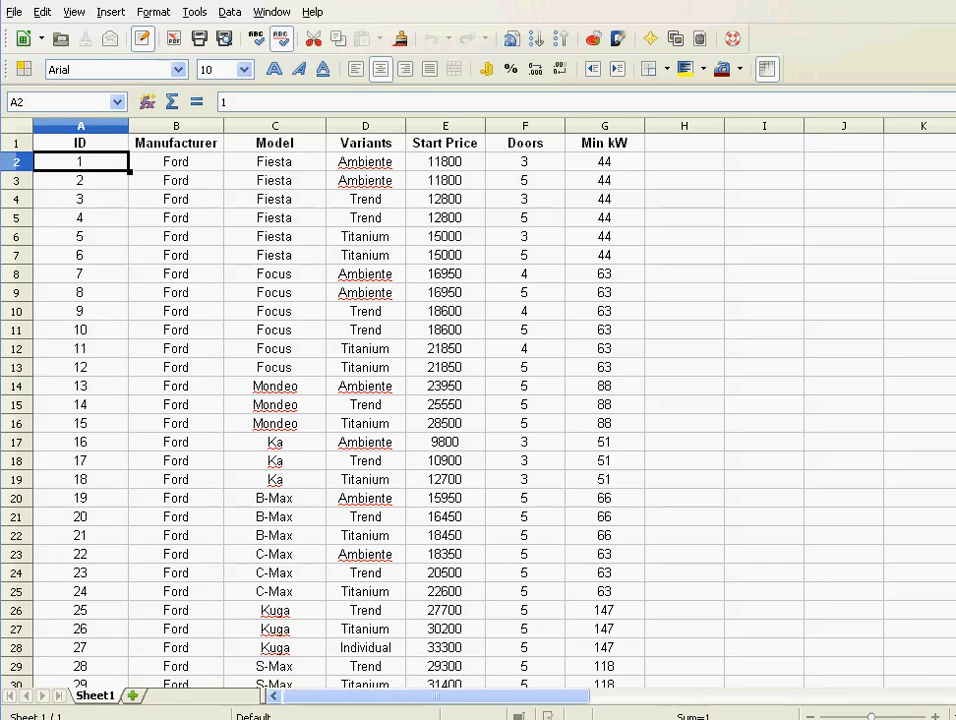
# - Replace the car table with the unsorted version mixing Opel and Ford rows, starting at ID 34
pyautogui.click(176, 254)
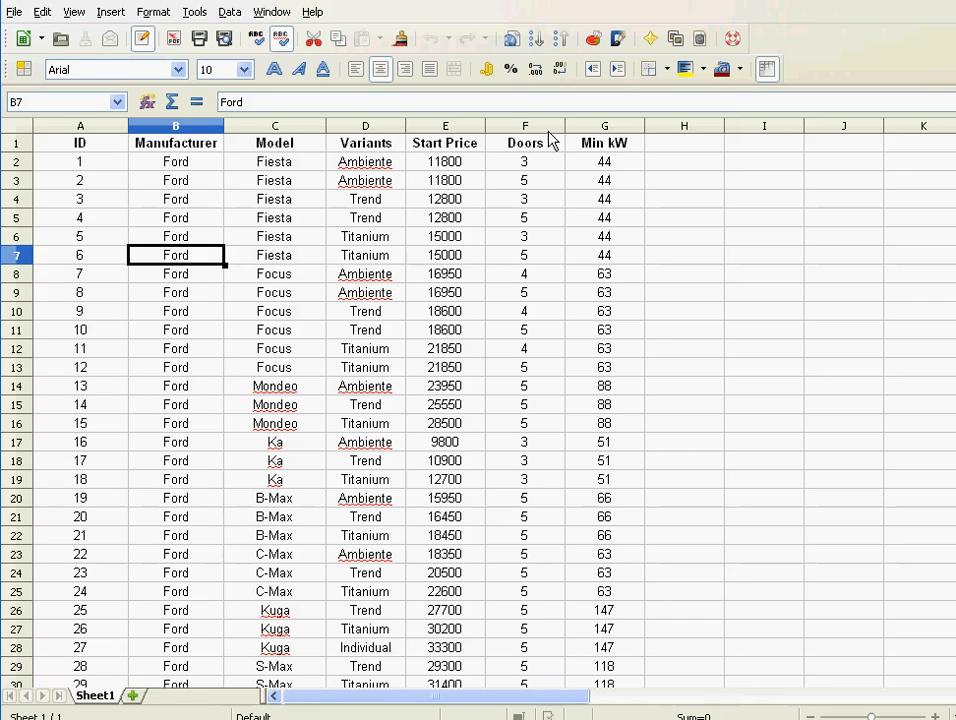
pyautogui.click(274, 236)
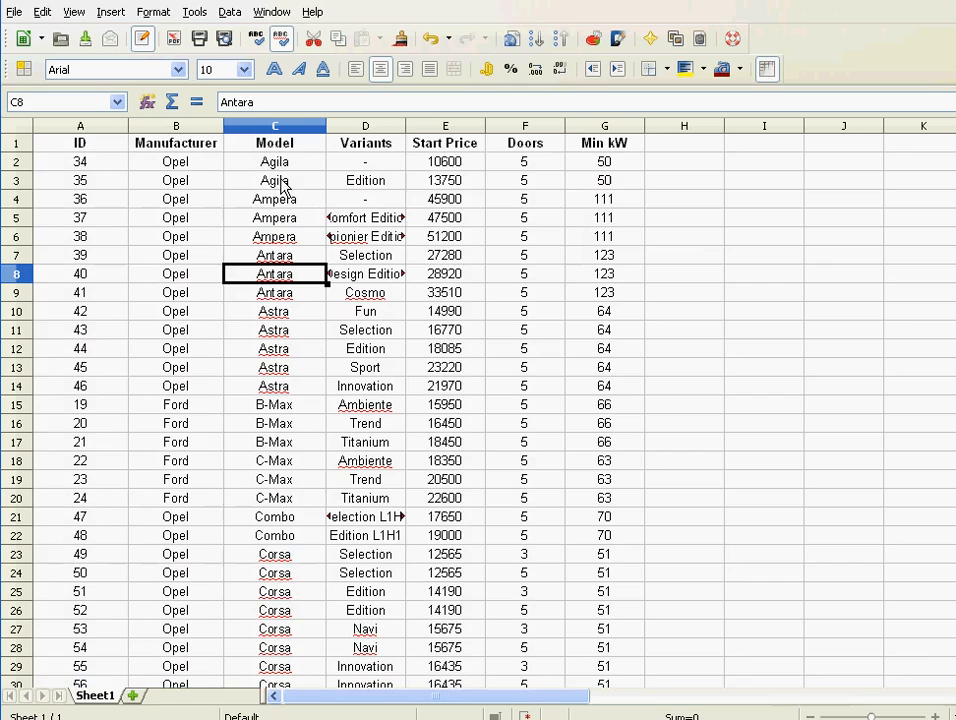
pyautogui.moveTo(284, 264)
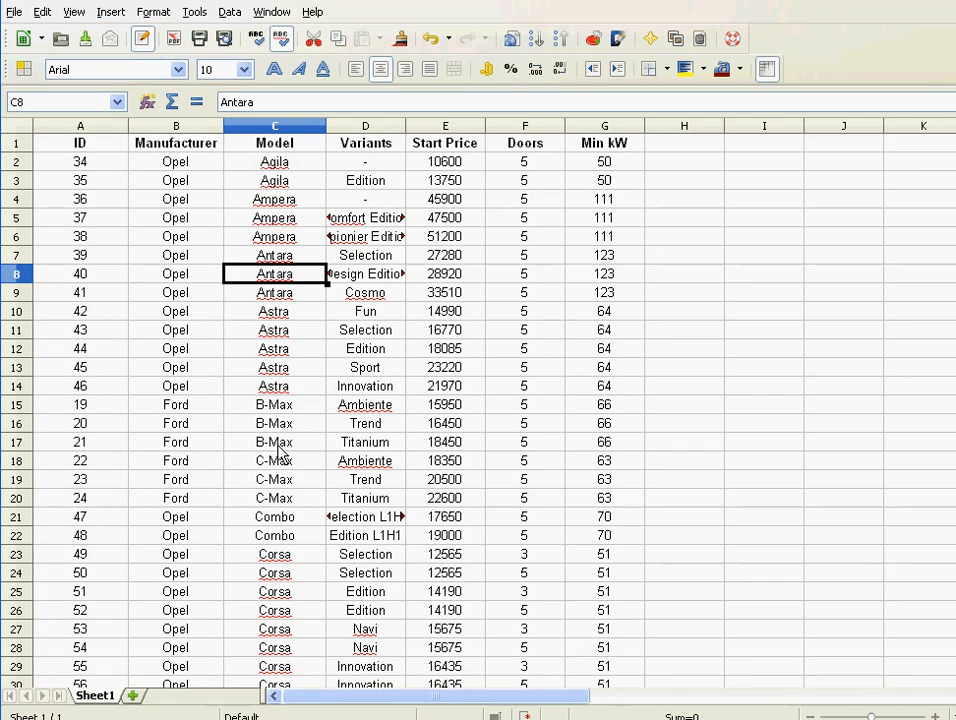
pyautogui.moveTo(274, 324)
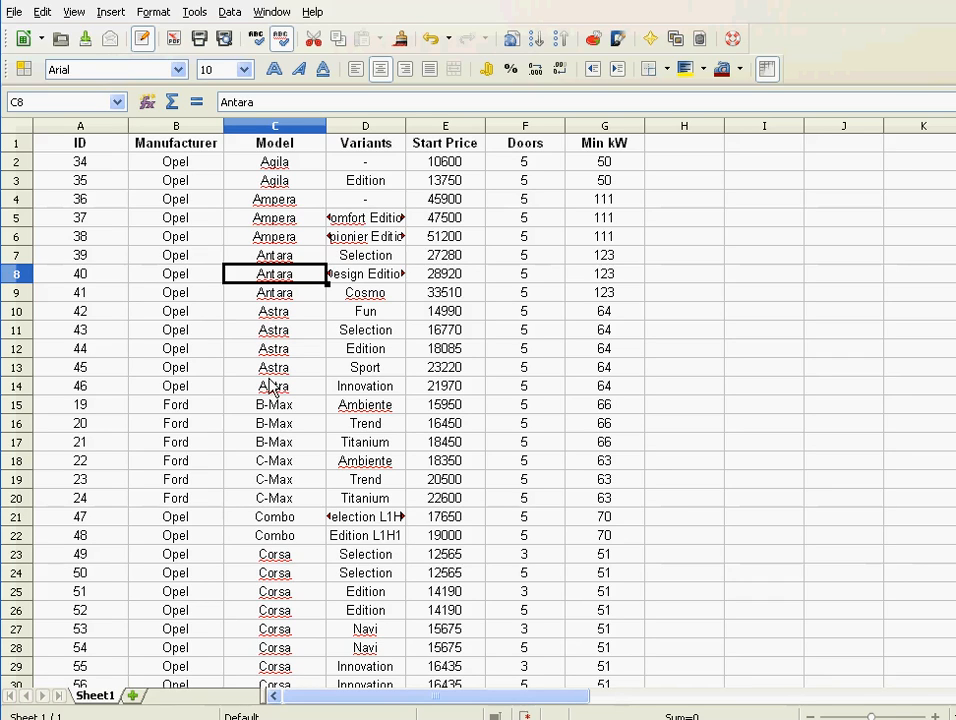
pyautogui.moveTo(352, 328)
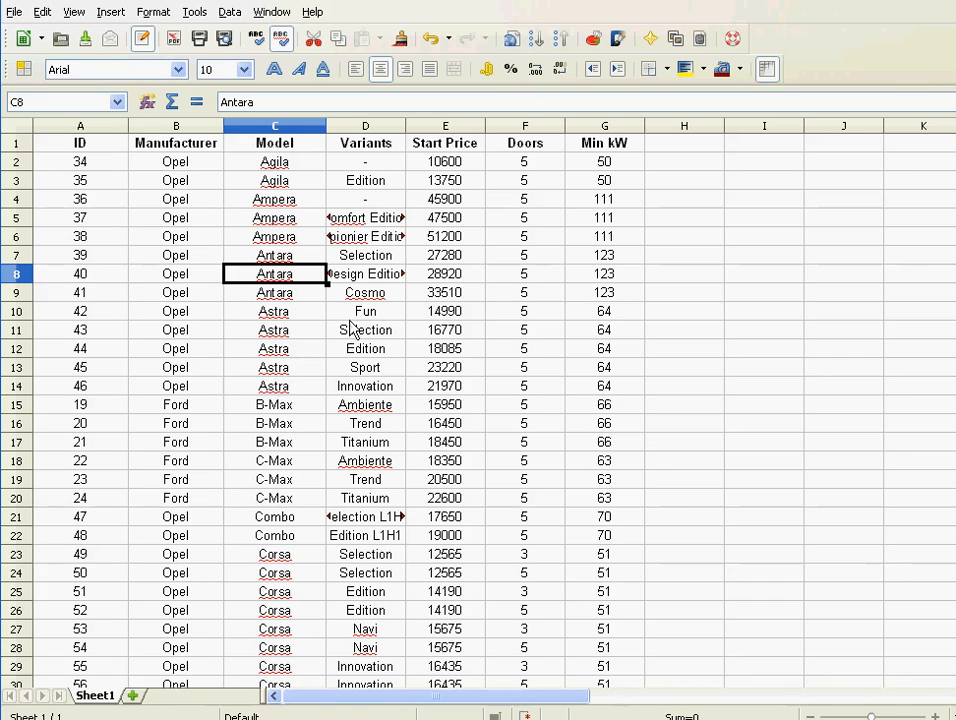
pyautogui.moveTo(304, 320)
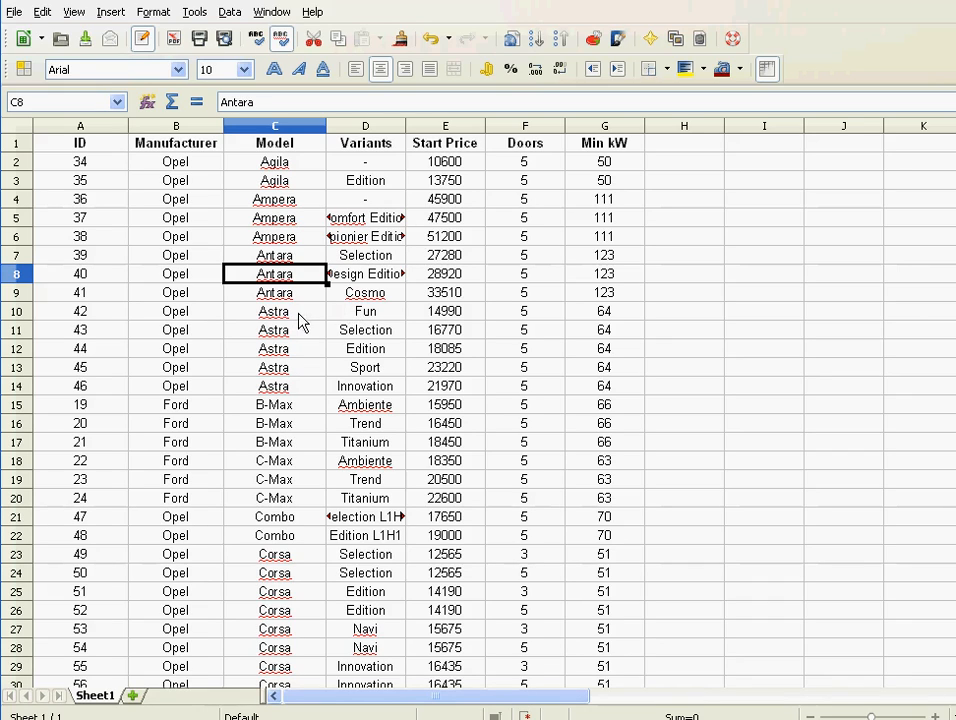
pyautogui.moveTo(368, 380)
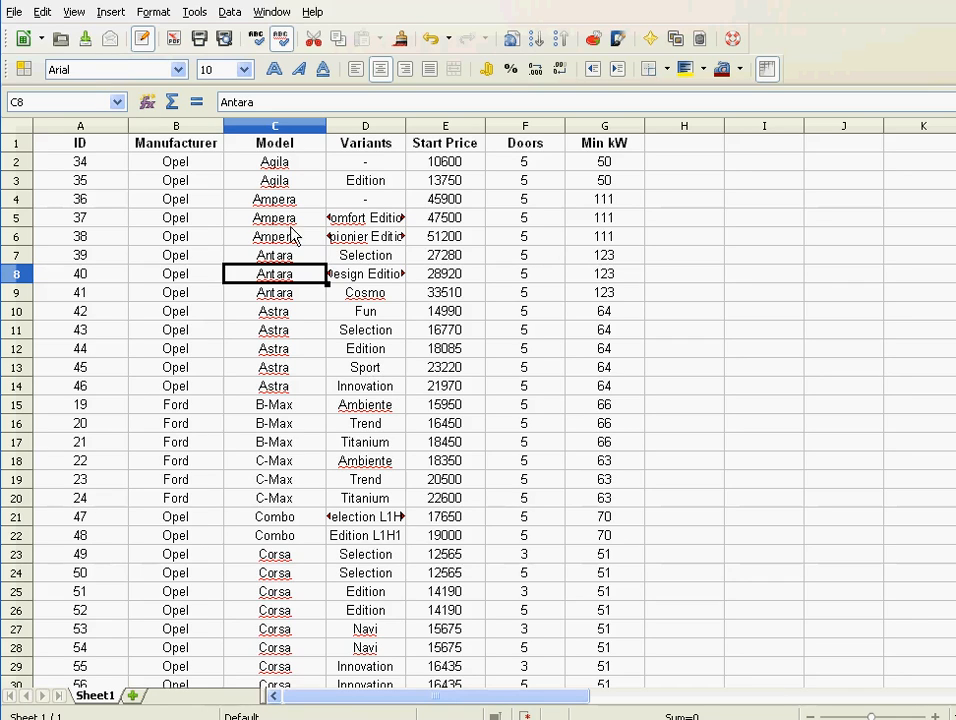
pyautogui.click(176, 254)
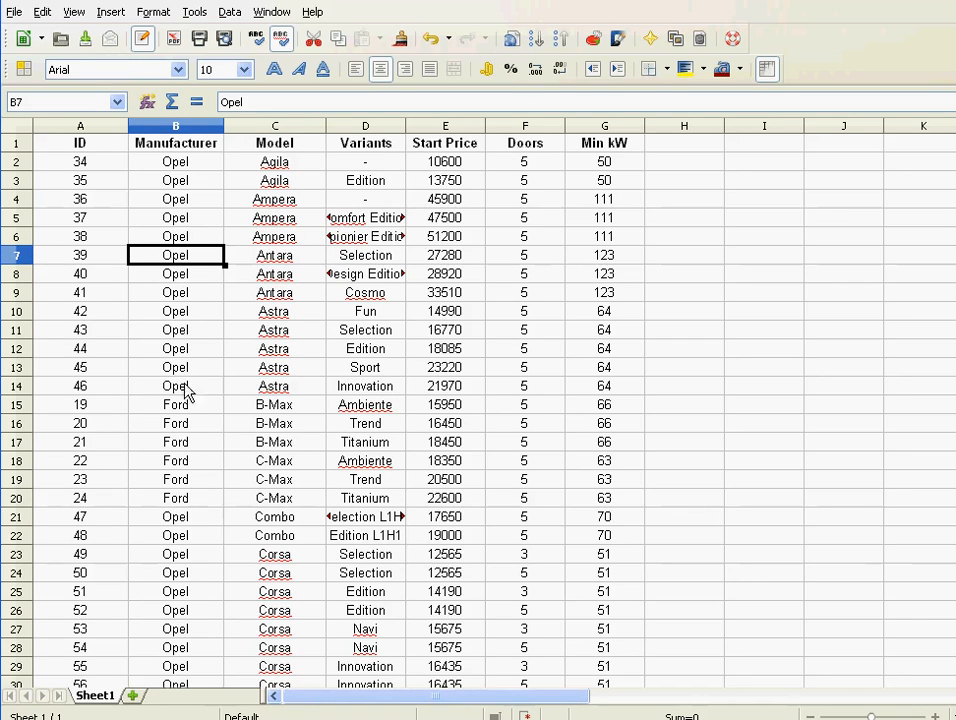
pyautogui.moveTo(288, 360)
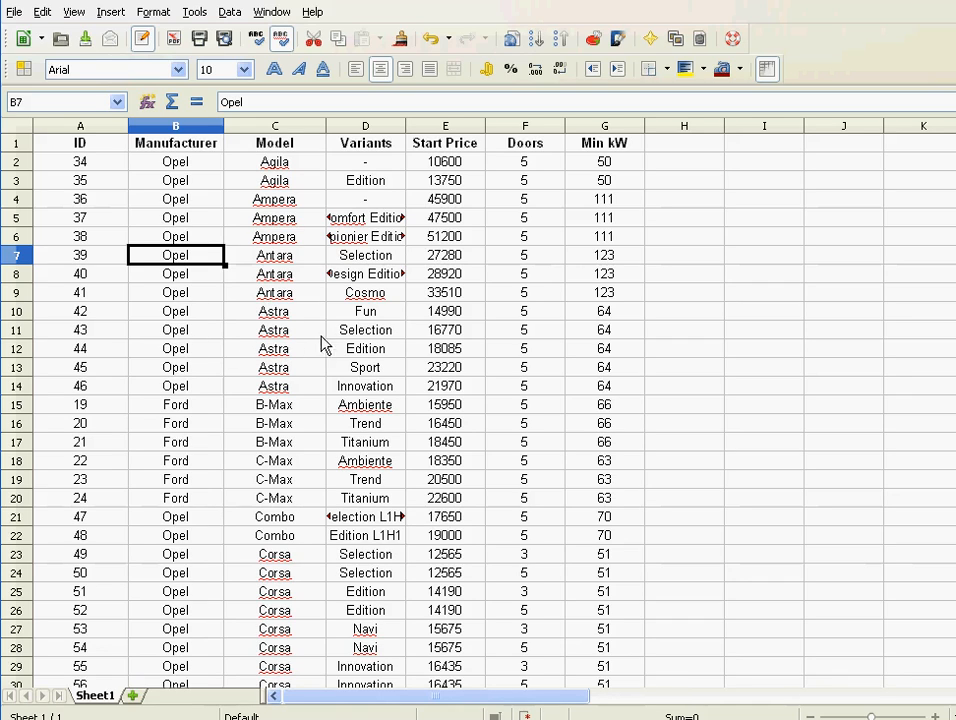
pyautogui.moveTo(170, 340)
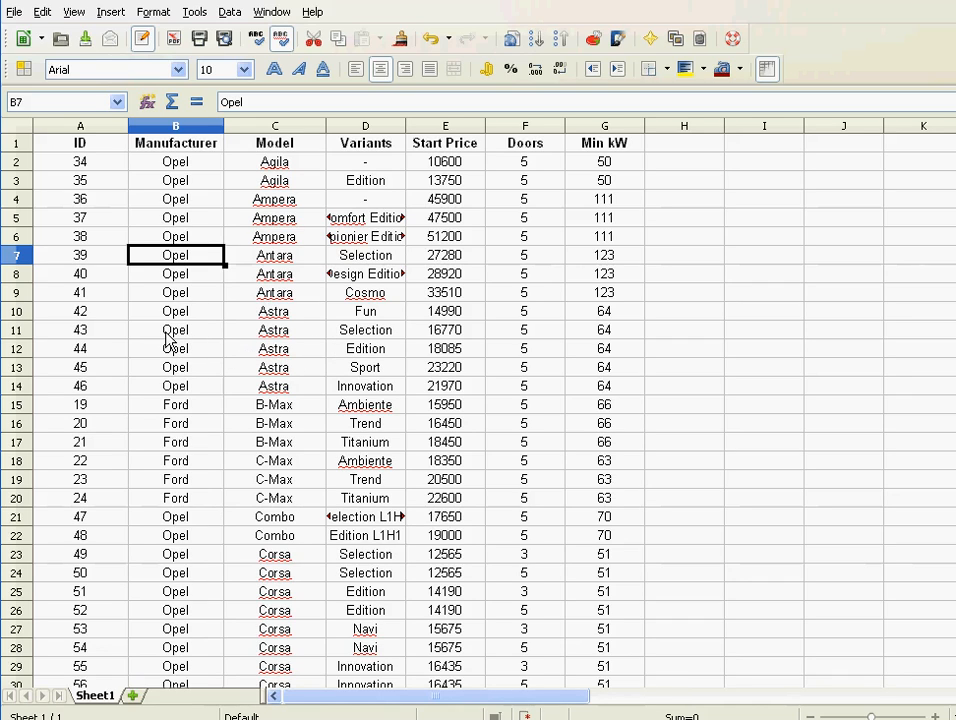
pyautogui.moveTo(180, 352)
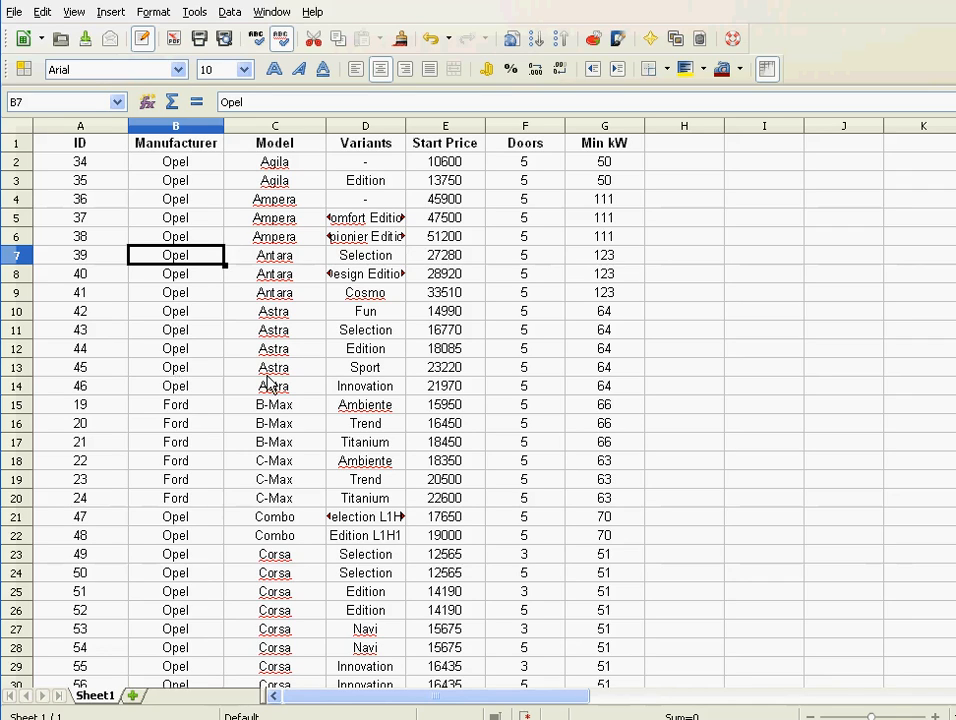
pyautogui.moveTo(322, 356)
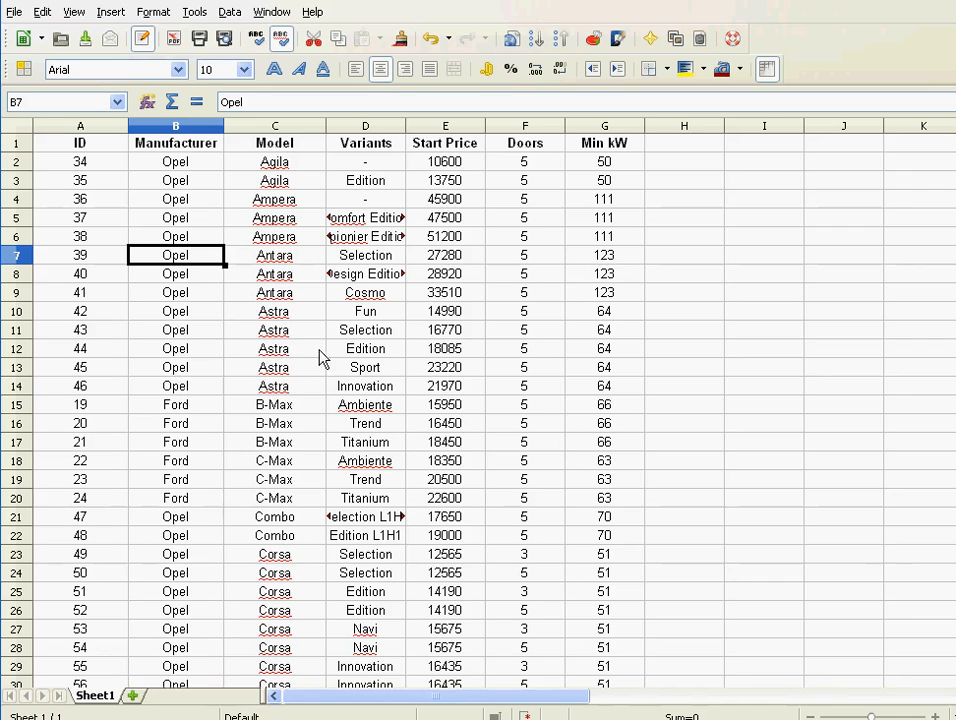
pyautogui.moveTo(358, 388)
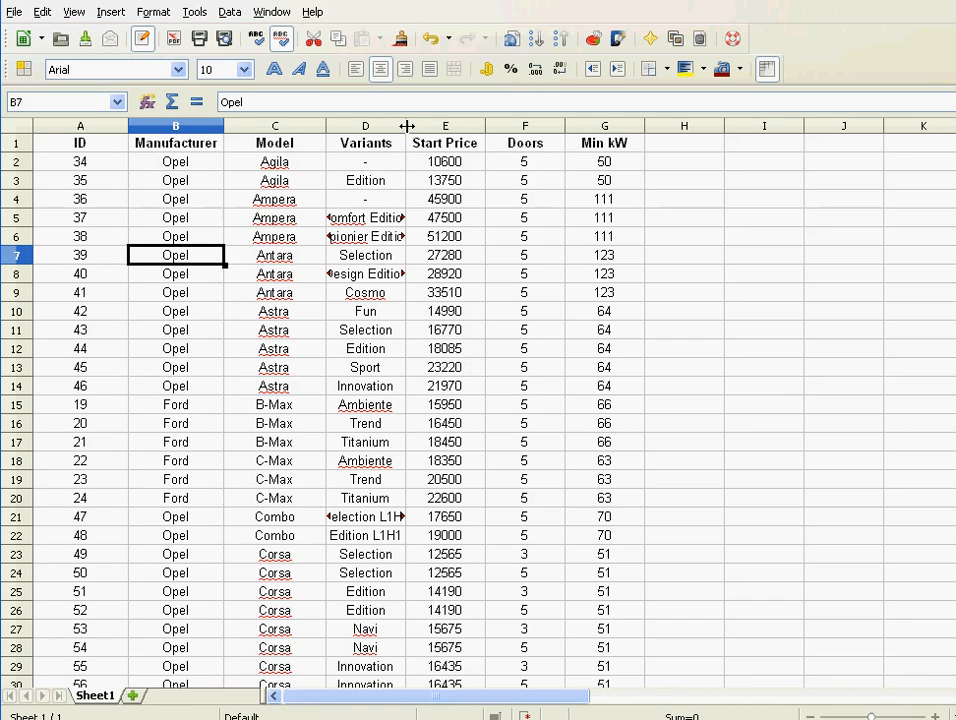
# - Widen the Variants column so names like Design Edition show fully
pyautogui.moveTo(408, 124); pyautogui.dragTo(420, 124)
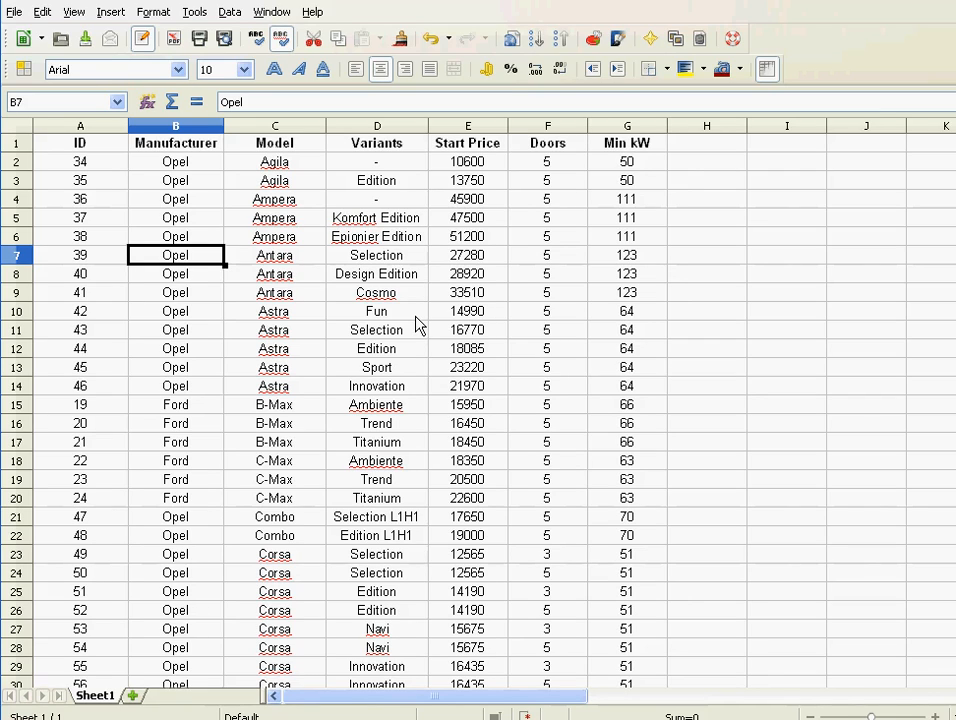
pyautogui.moveTo(380, 320)
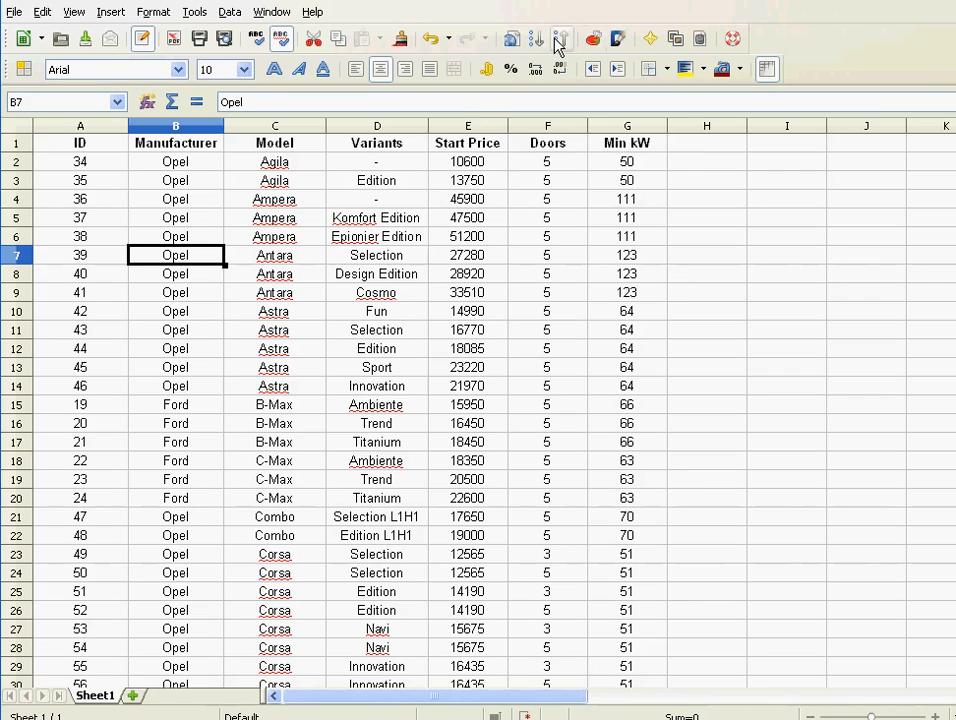
pyautogui.moveTo(230, 20)
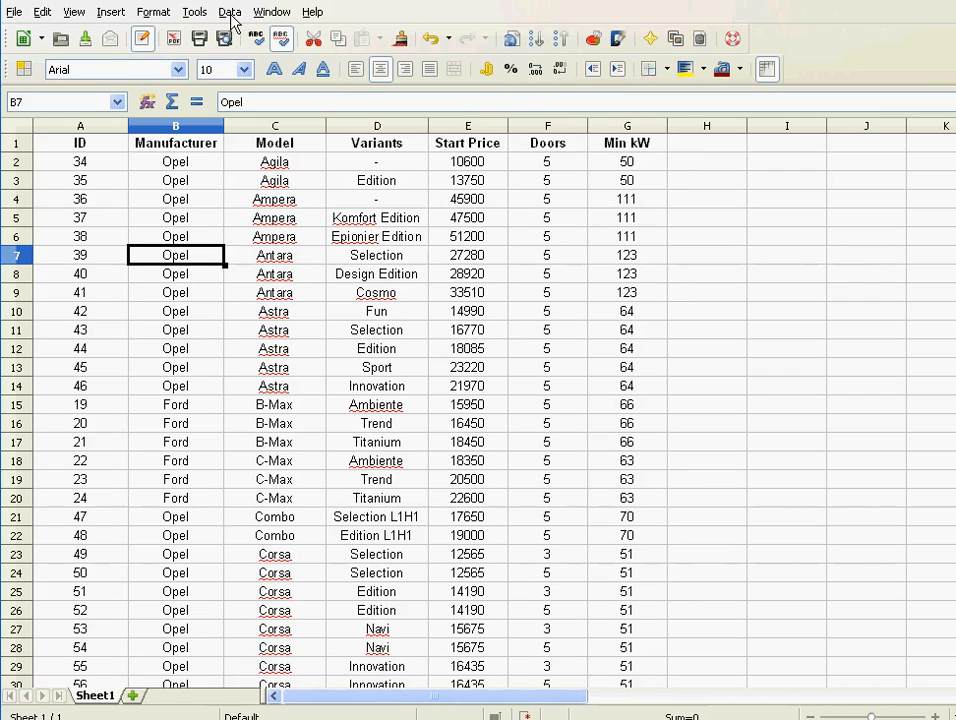
# - Bring up the Data > Sort dialog for the whole car table
pyautogui.click(228, 12)
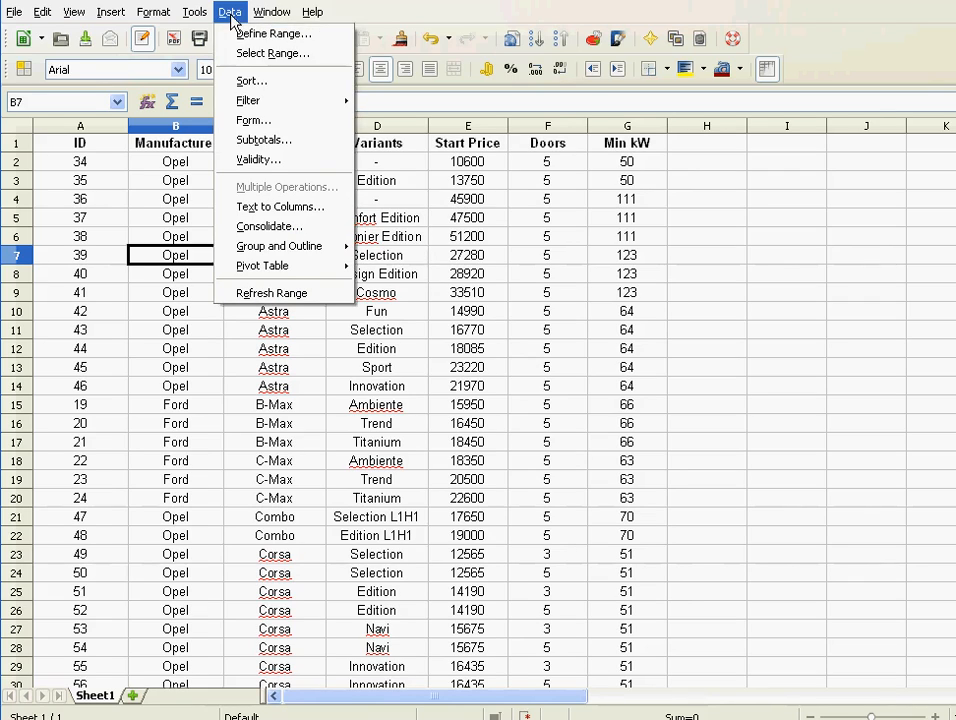
pyautogui.moveTo(250, 80)
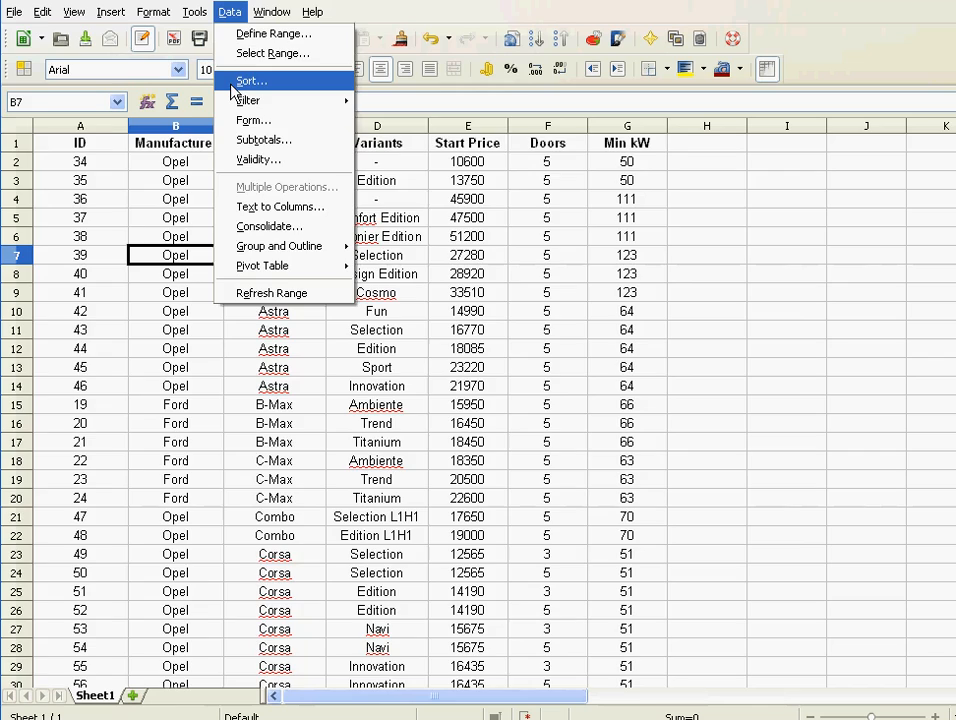
pyautogui.click(248, 80)
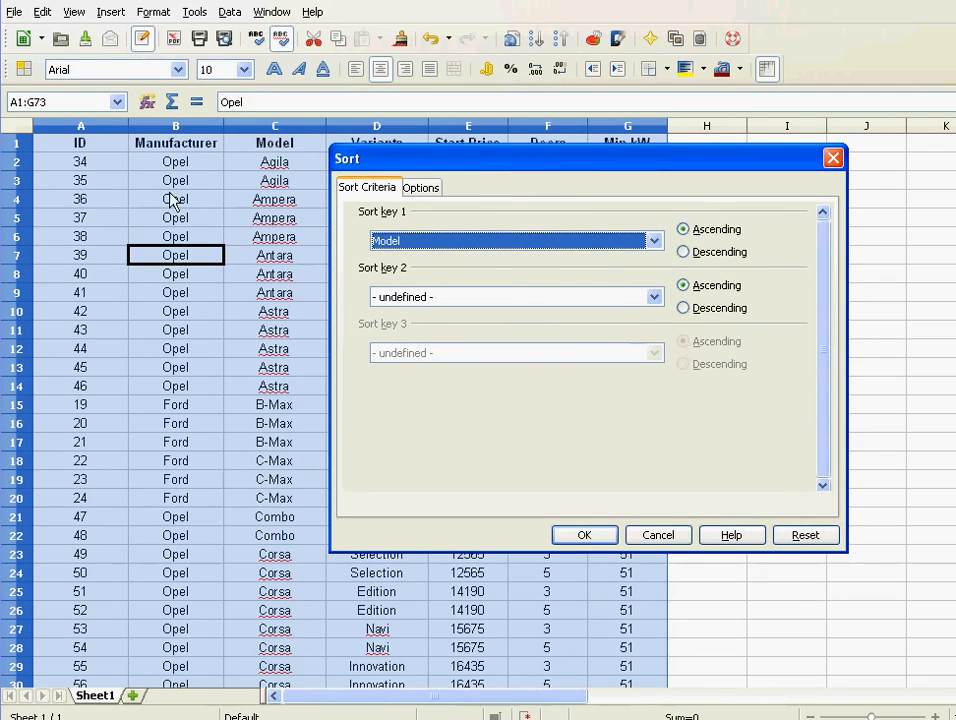
# - Set sort keys 1-3 to Manufacturer, Model and Variants, all ascending
pyautogui.click(652, 240)
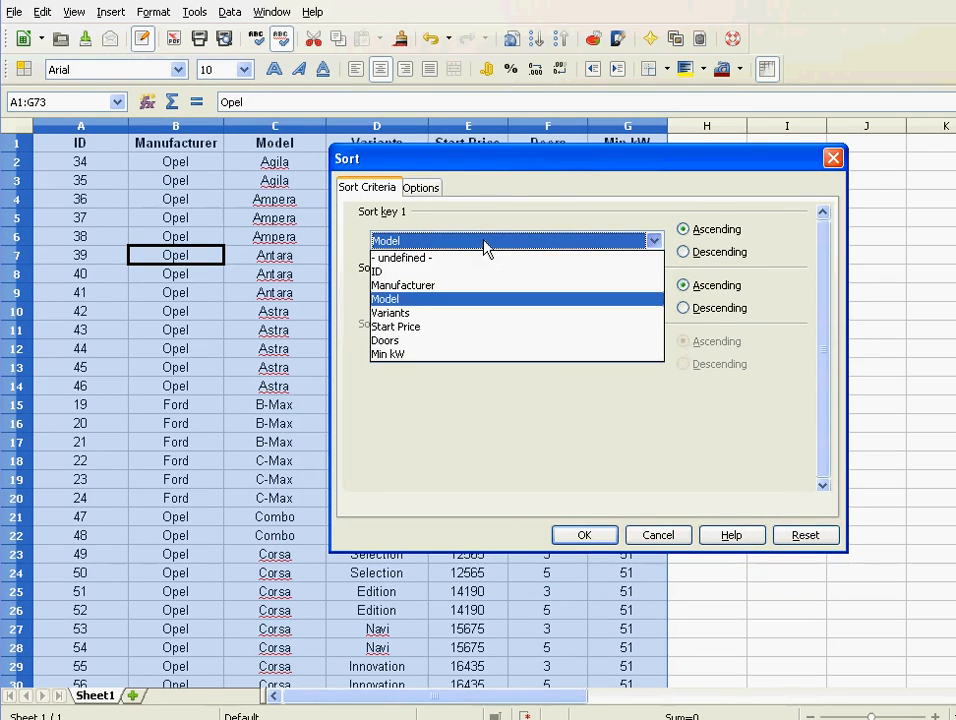
pyautogui.click(404, 284)
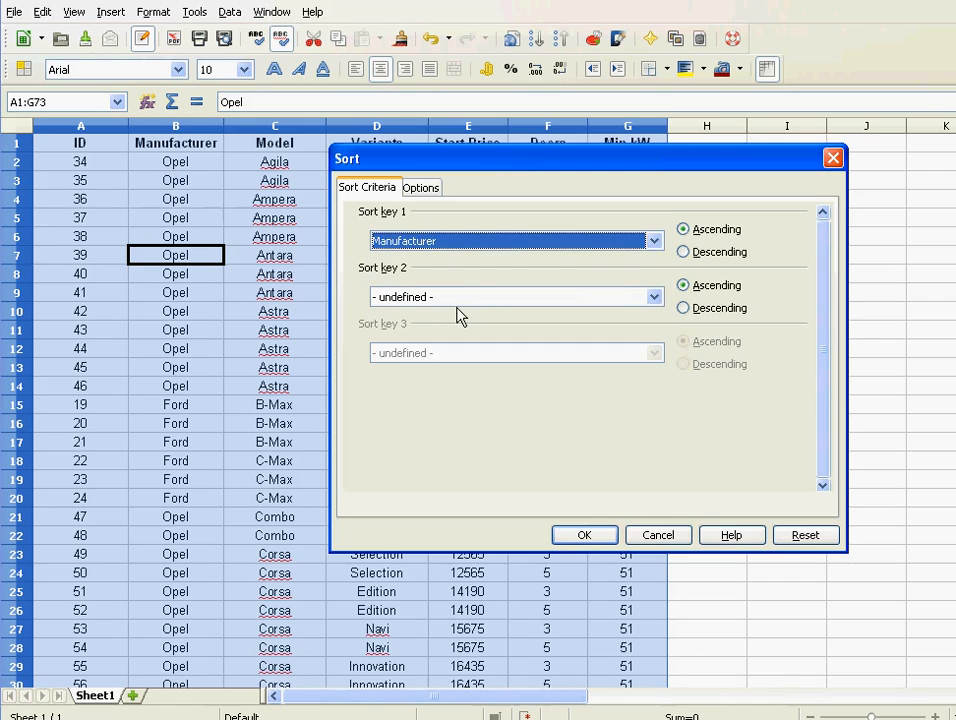
pyautogui.moveTo(688, 248)
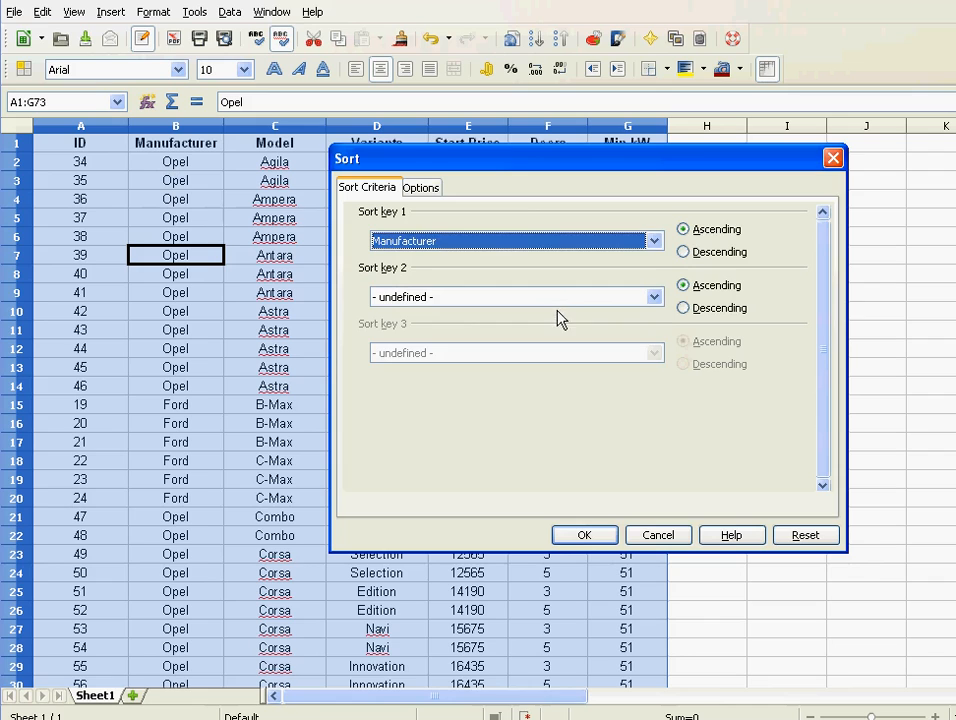
pyautogui.click(652, 296)
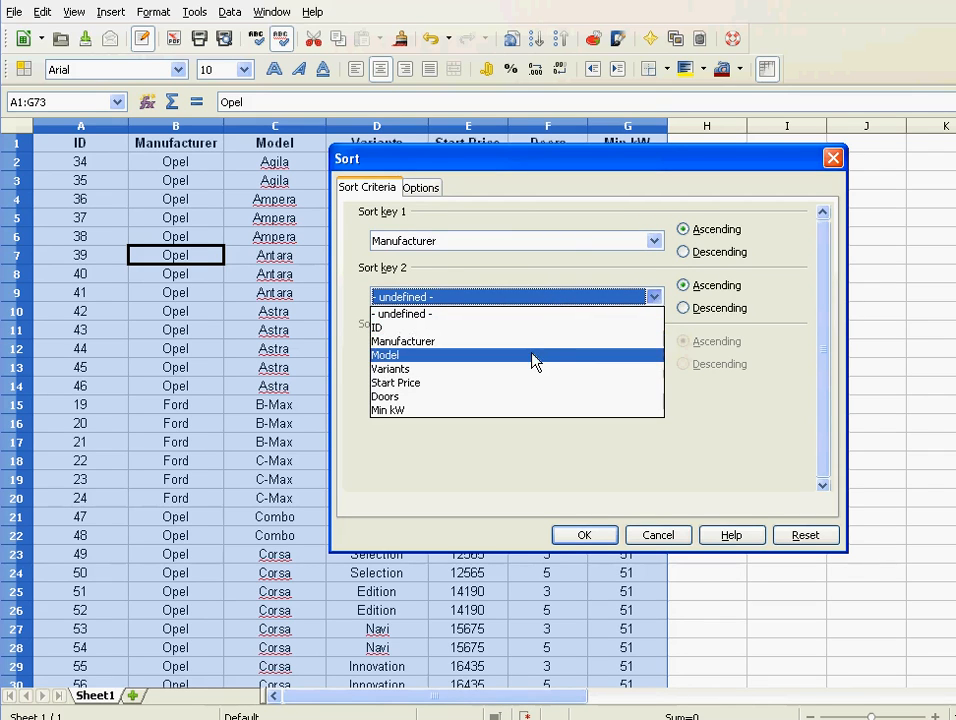
pyautogui.click(384, 356)
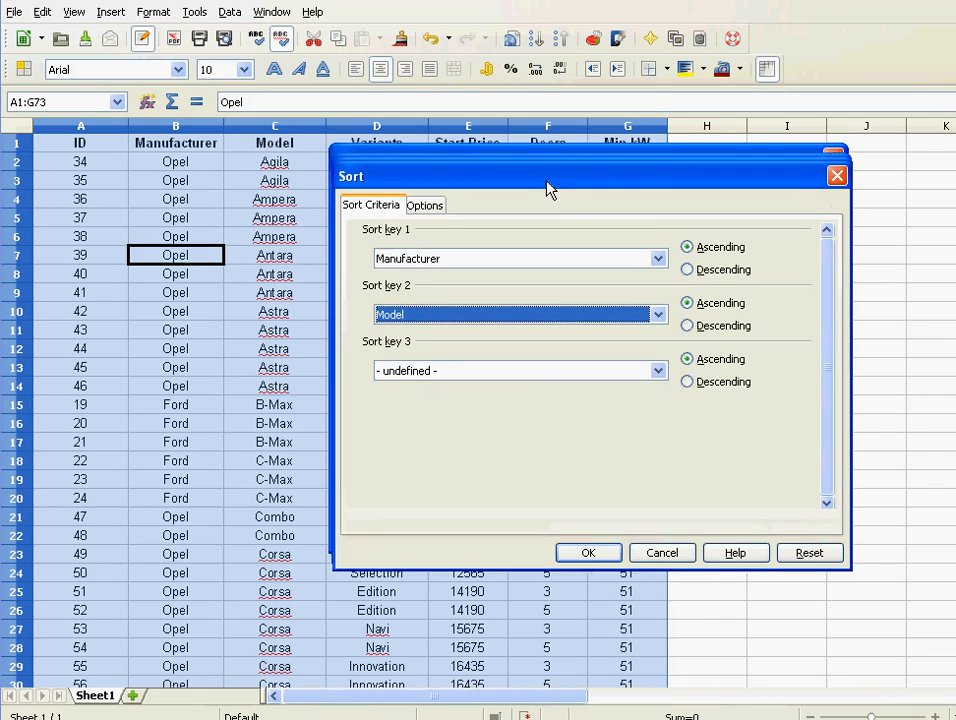
pyautogui.click(656, 370)
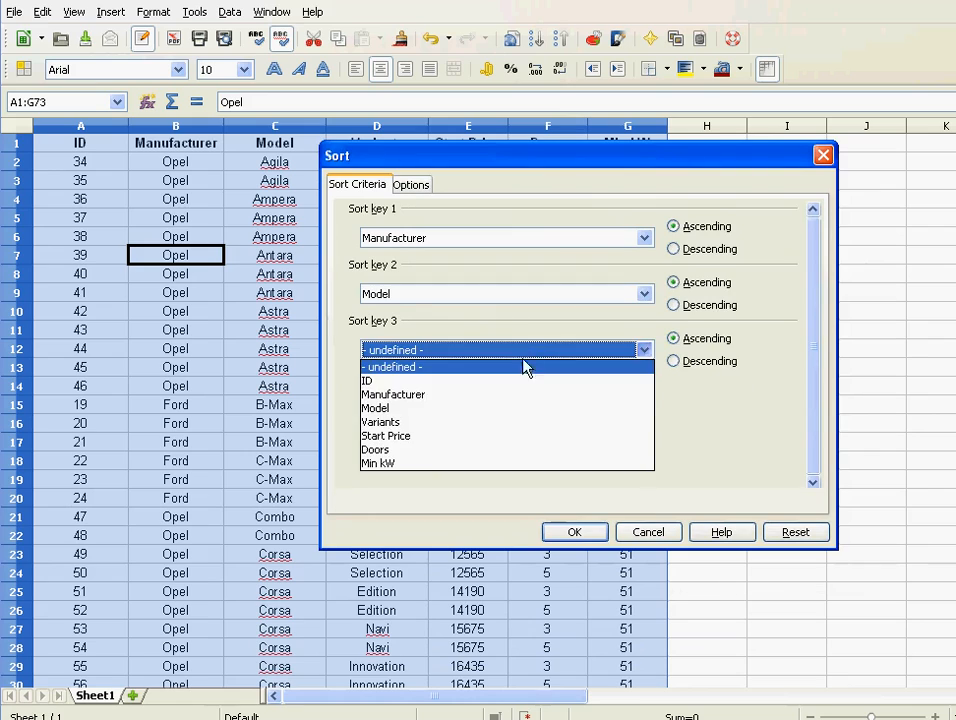
pyautogui.click(380, 420)
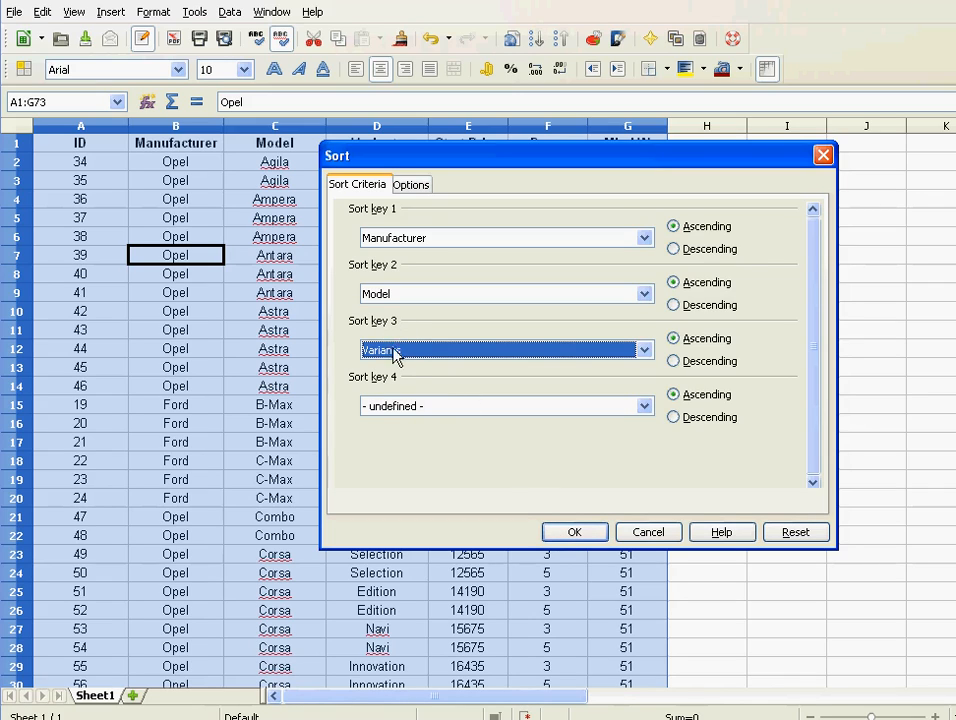
pyautogui.moveTo(462, 418)
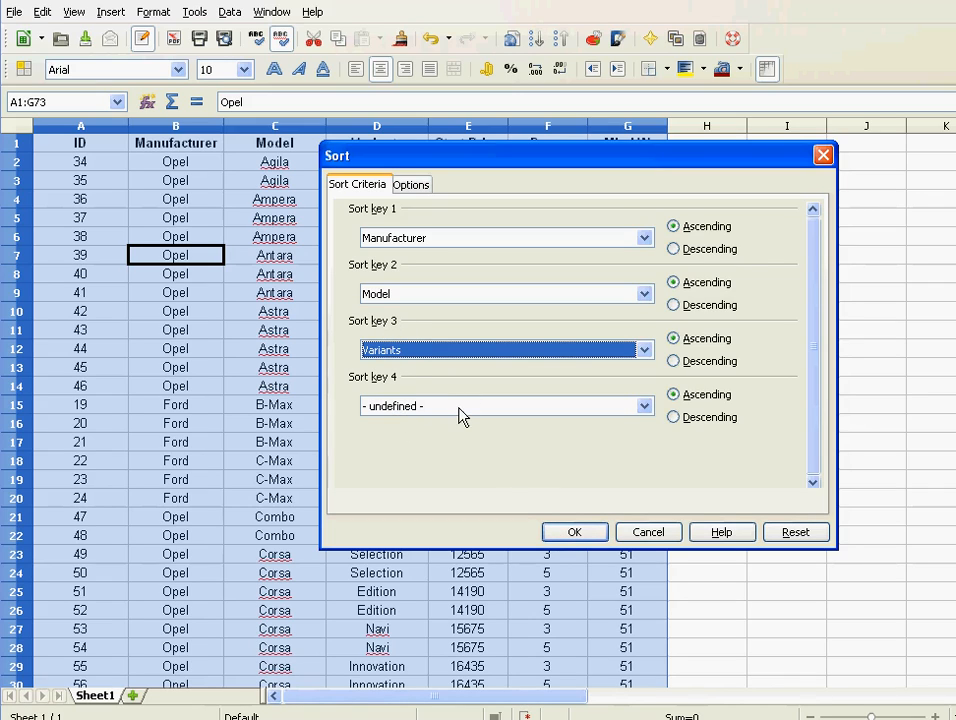
pyautogui.moveTo(448, 160)
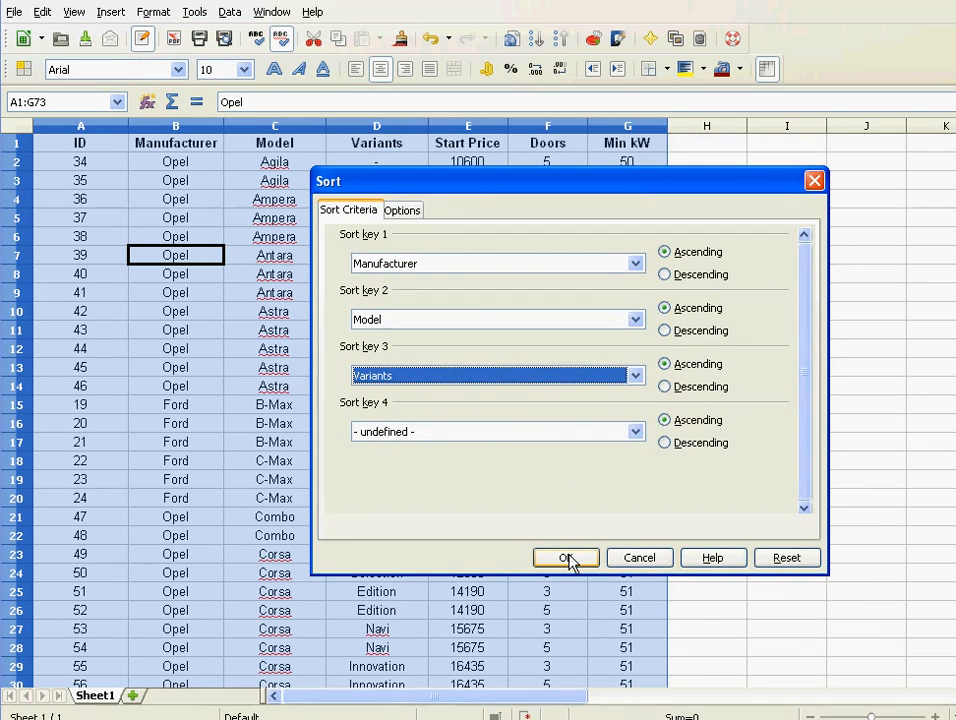
# - Apply the three-key sort and scroll down to check the Ford-then-Opel order
pyautogui.click(564, 556)
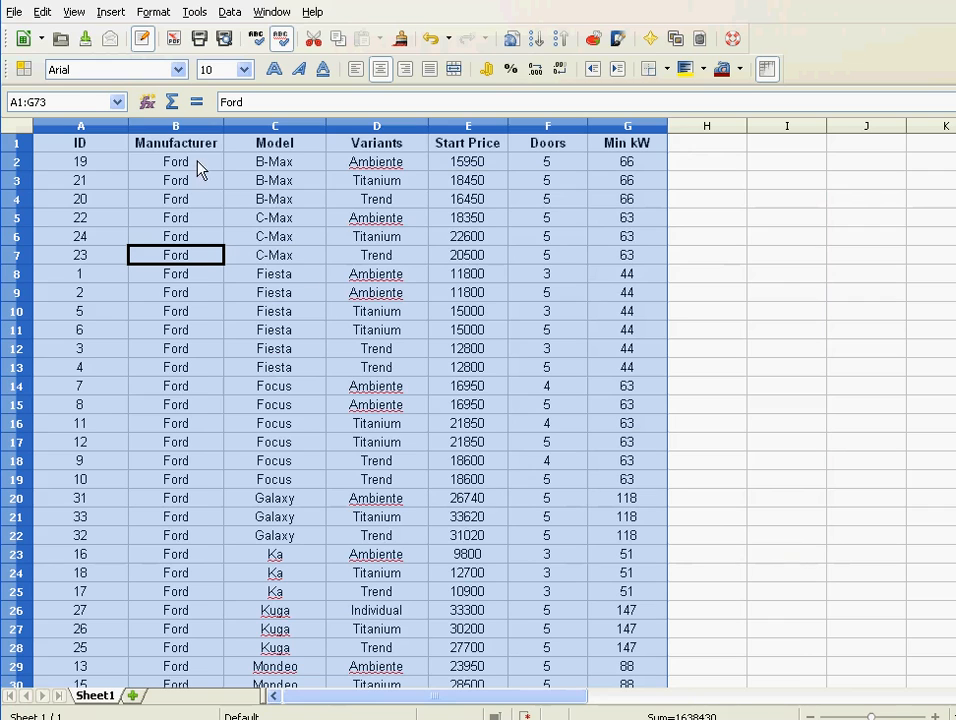
pyautogui.moveTo(178, 288)
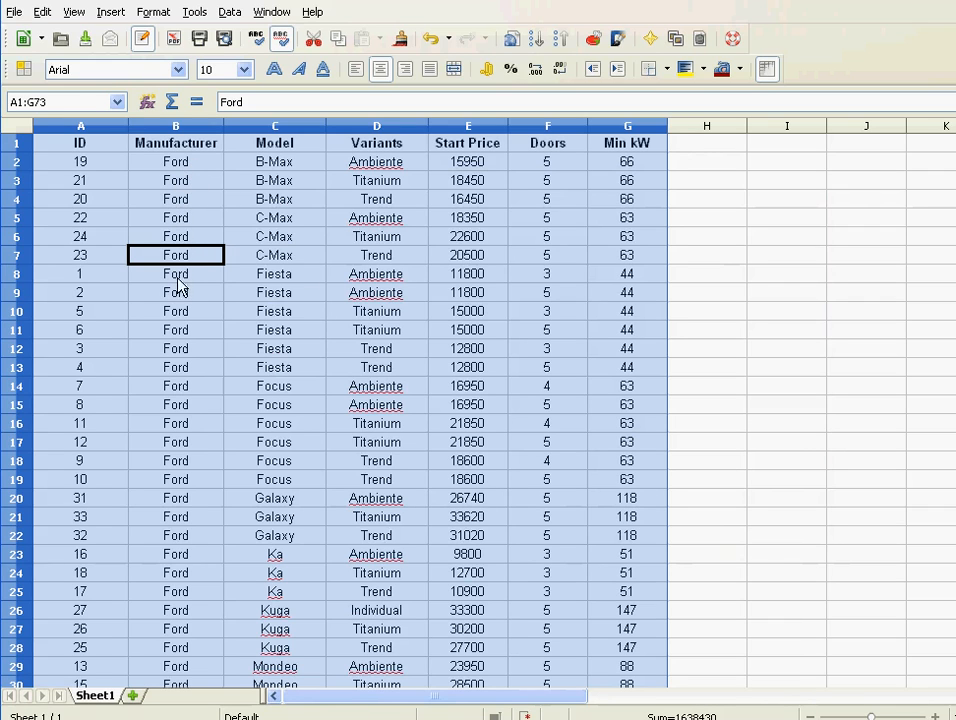
pyautogui.scroll(-3)
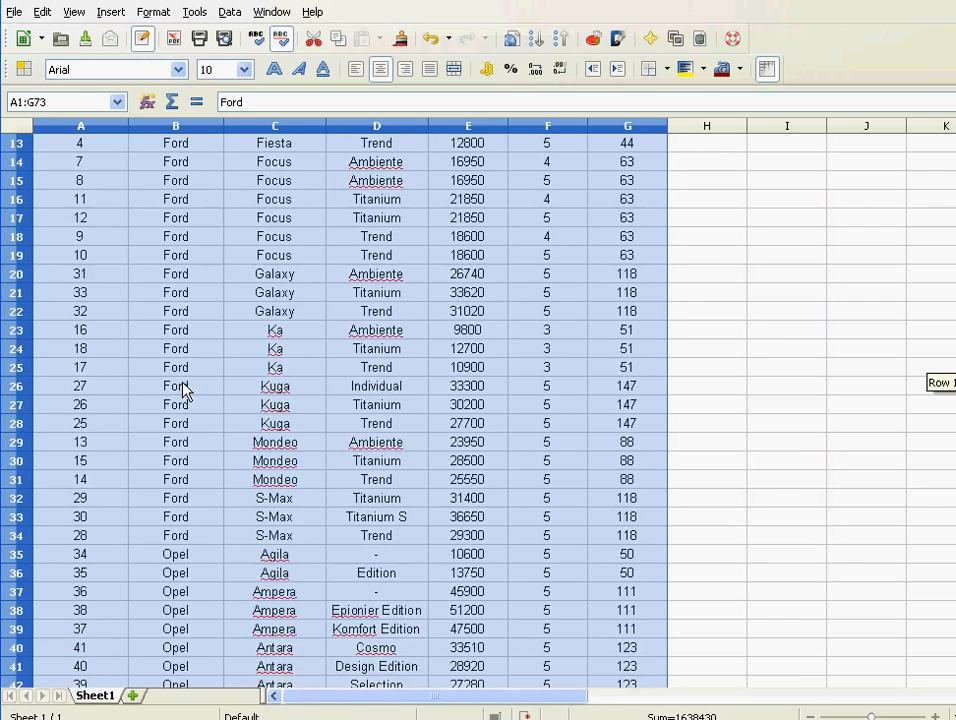
pyautogui.scroll(-3)
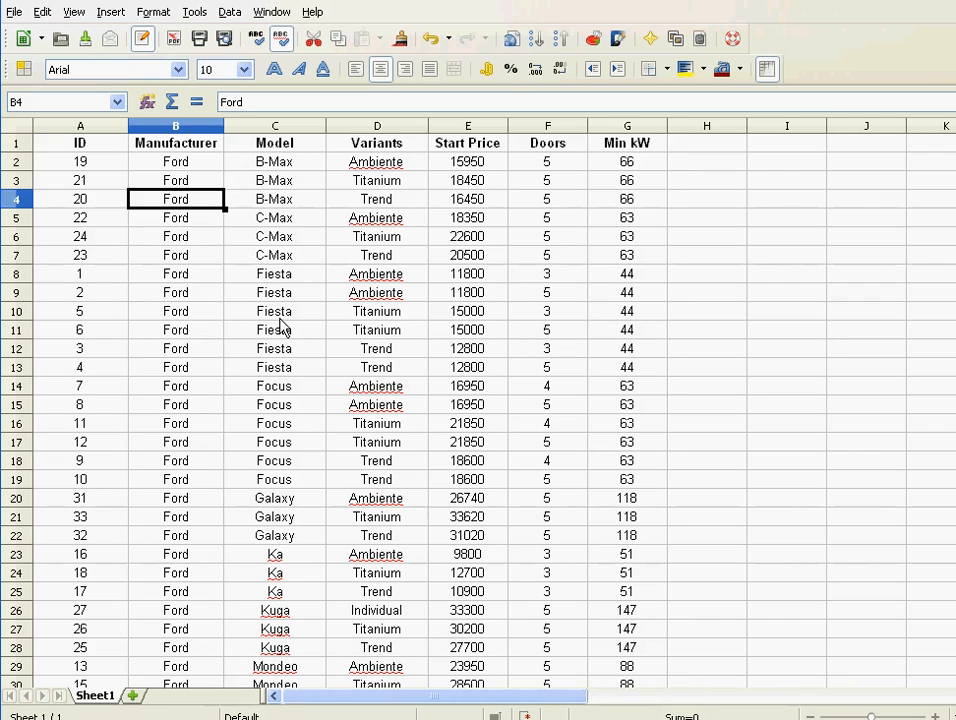
pyautogui.moveTo(284, 206)
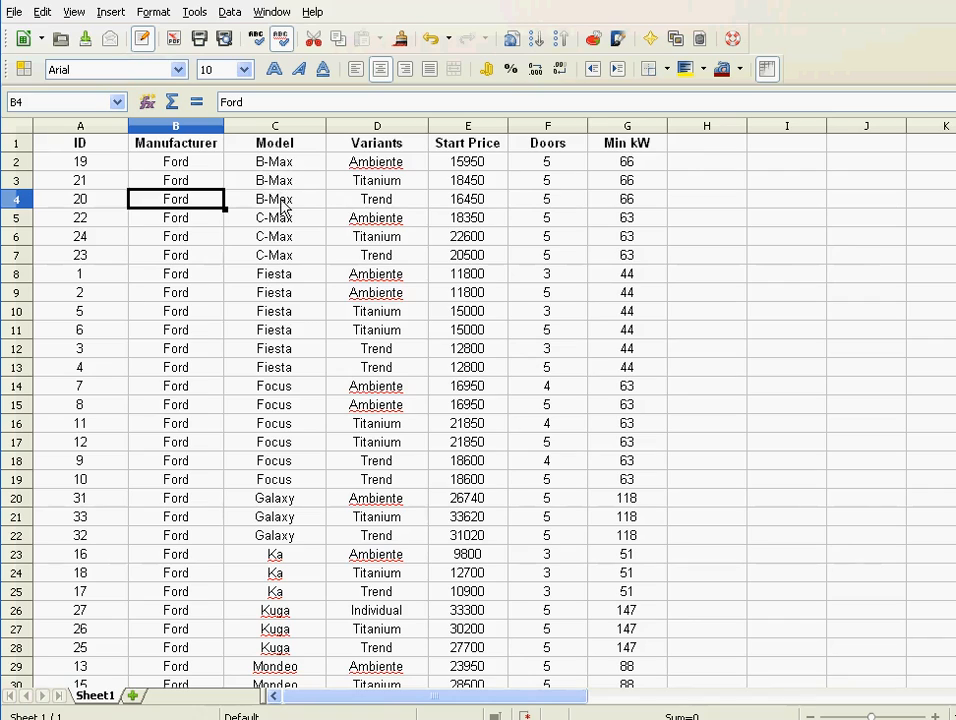
pyautogui.moveTo(376, 172)
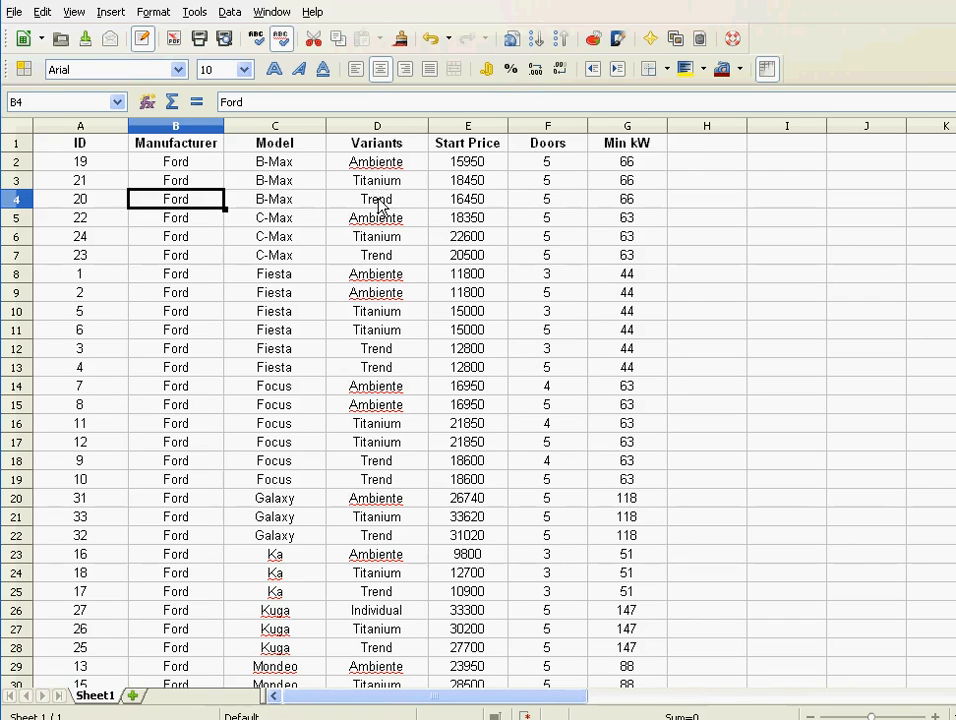
pyautogui.moveTo(364, 264)
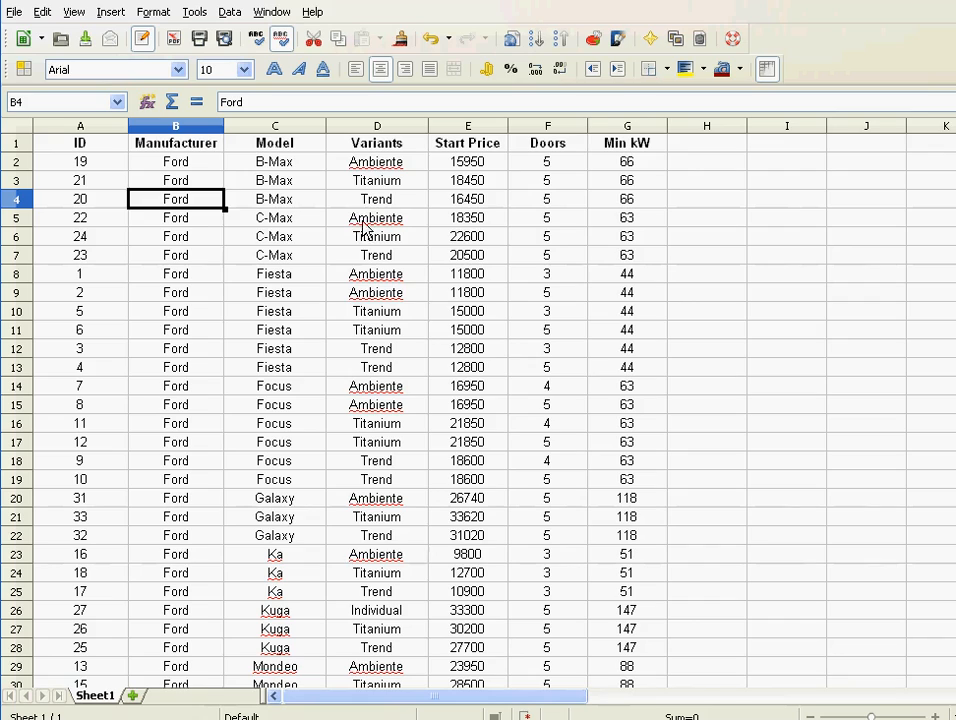
pyautogui.moveTo(490, 178)
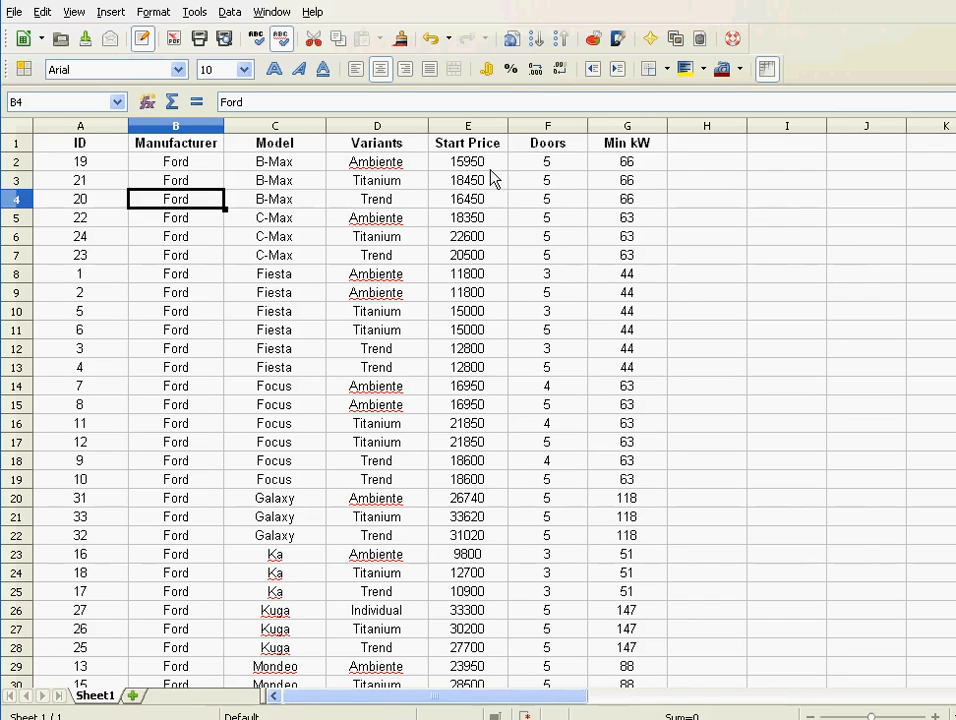
pyautogui.moveTo(476, 184)
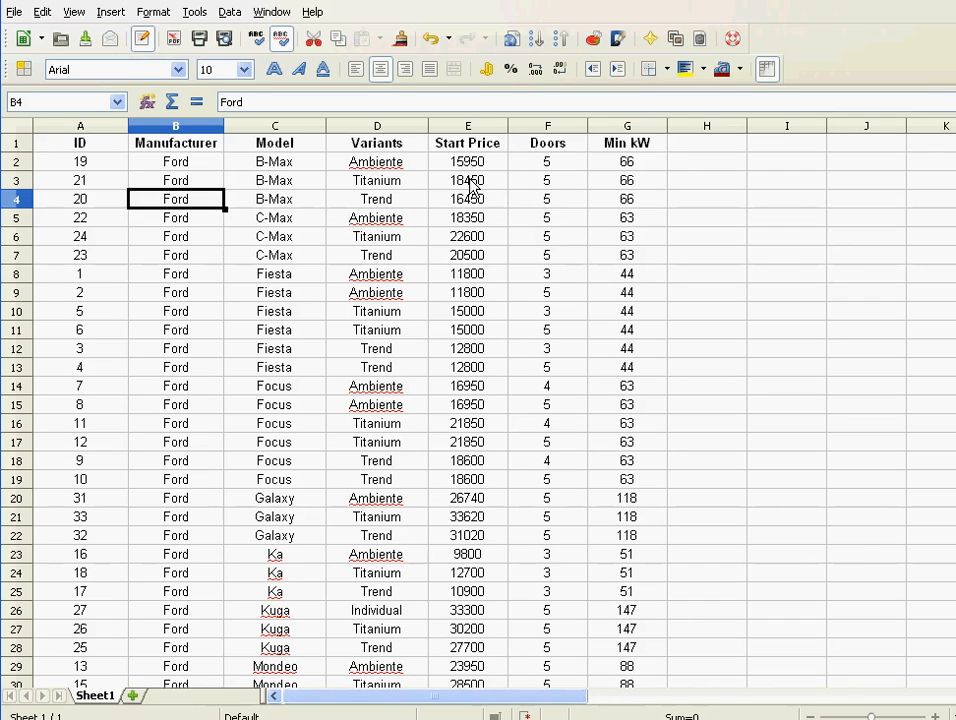
pyautogui.moveTo(396, 184)
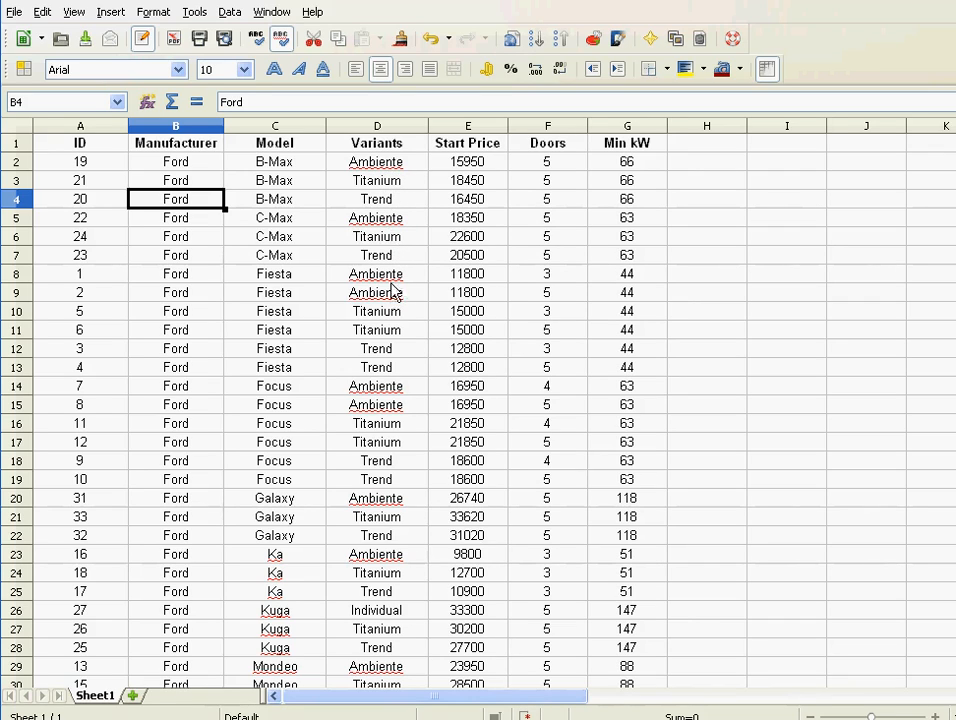
pyautogui.moveTo(384, 292)
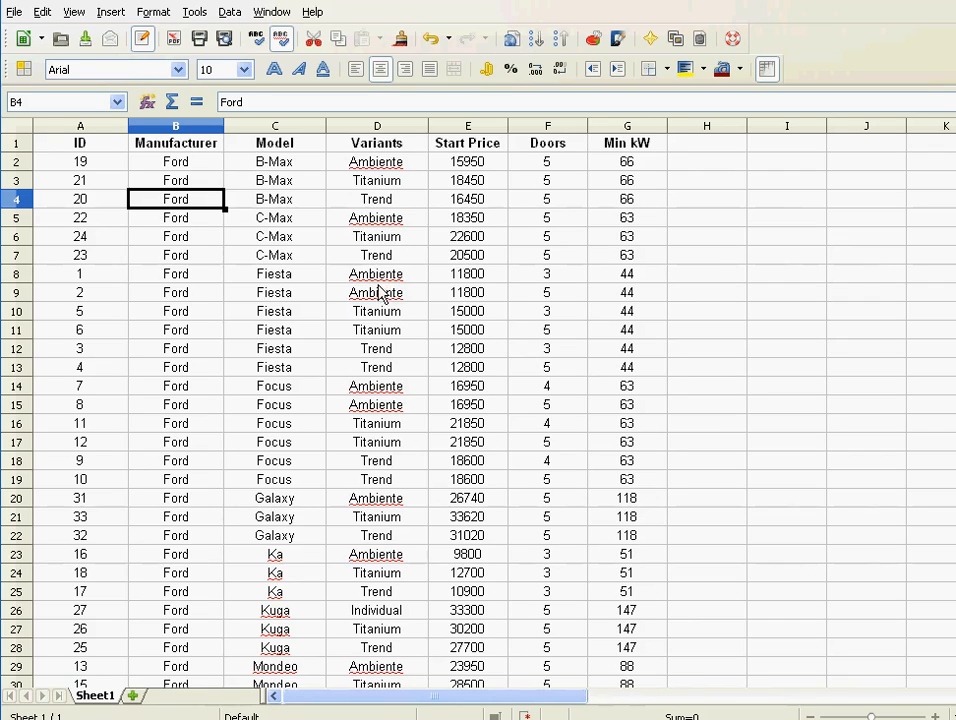
pyautogui.moveTo(444, 288)
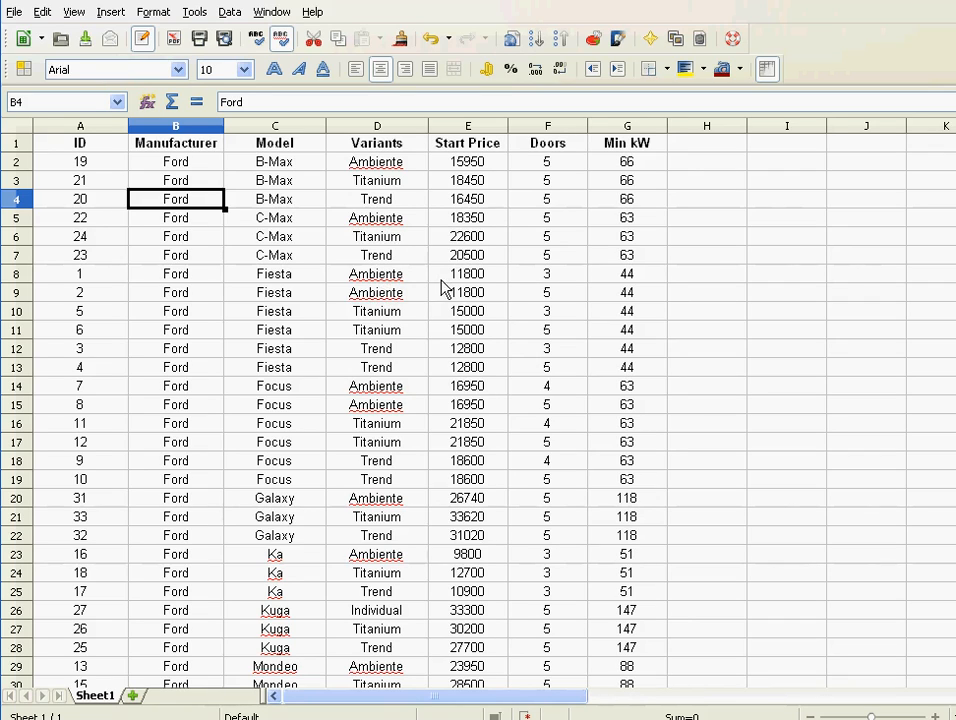
pyautogui.moveTo(376, 192)
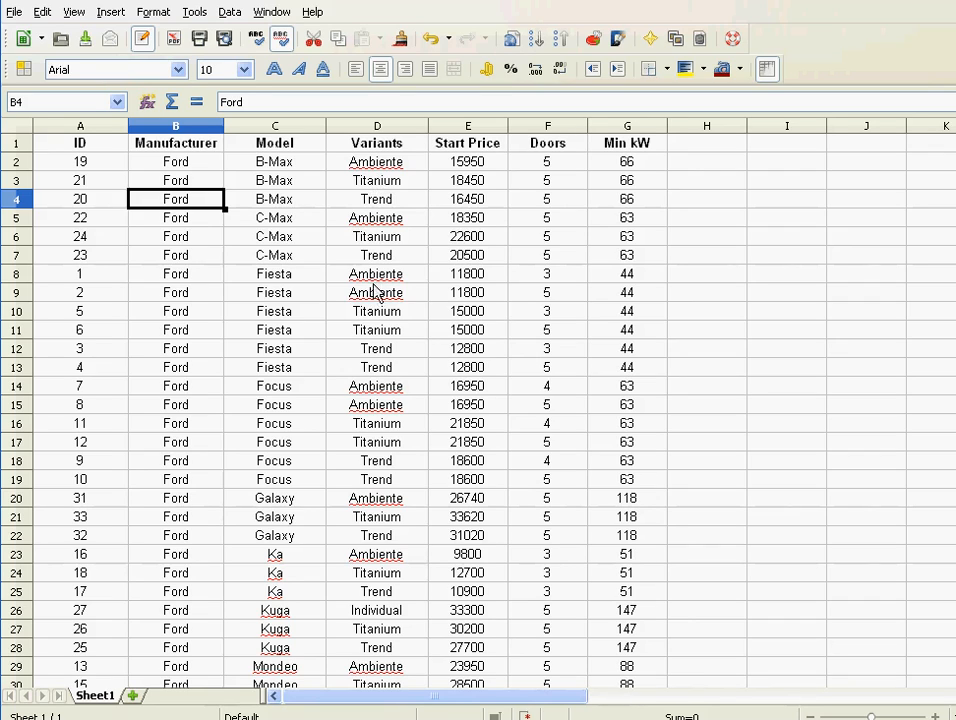
pyautogui.moveTo(280, 292)
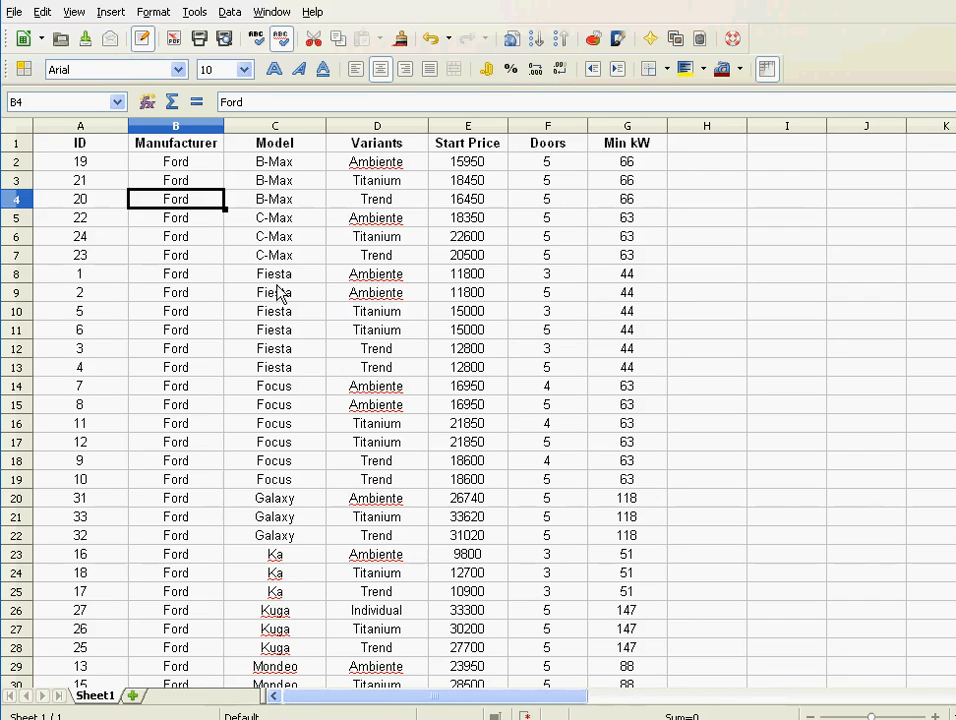
pyautogui.moveTo(364, 300)
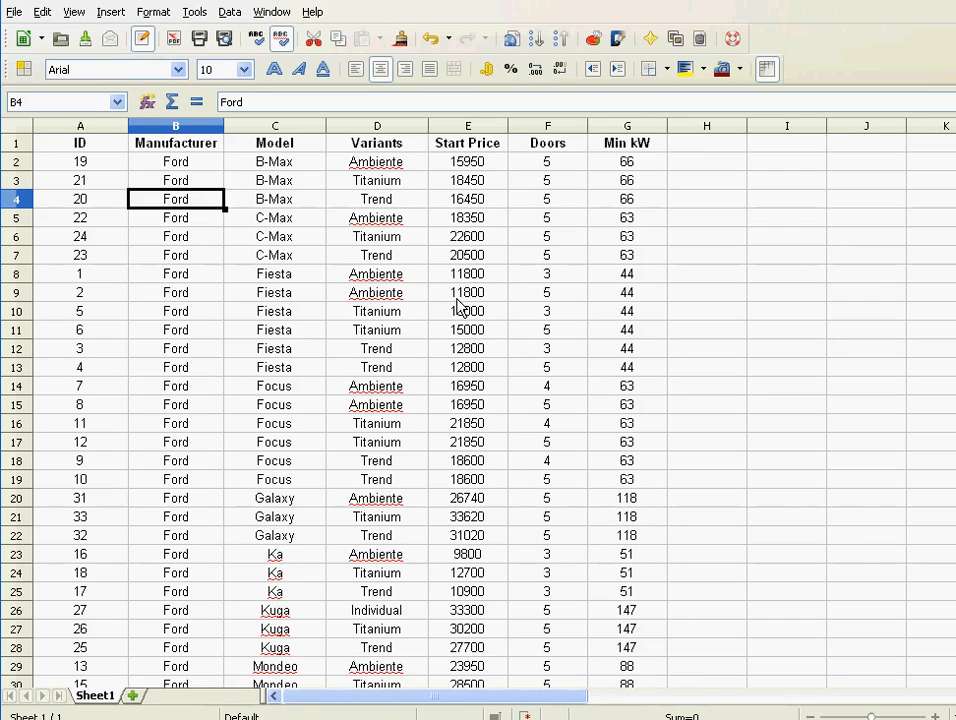
pyautogui.moveTo(548, 284)
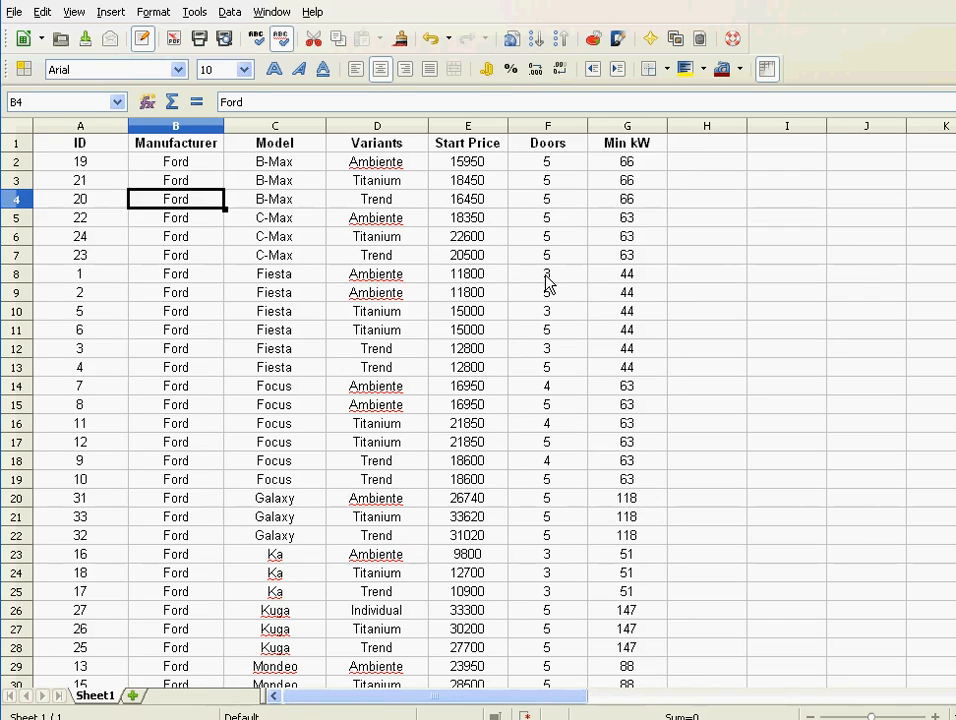
pyautogui.moveTo(548, 296)
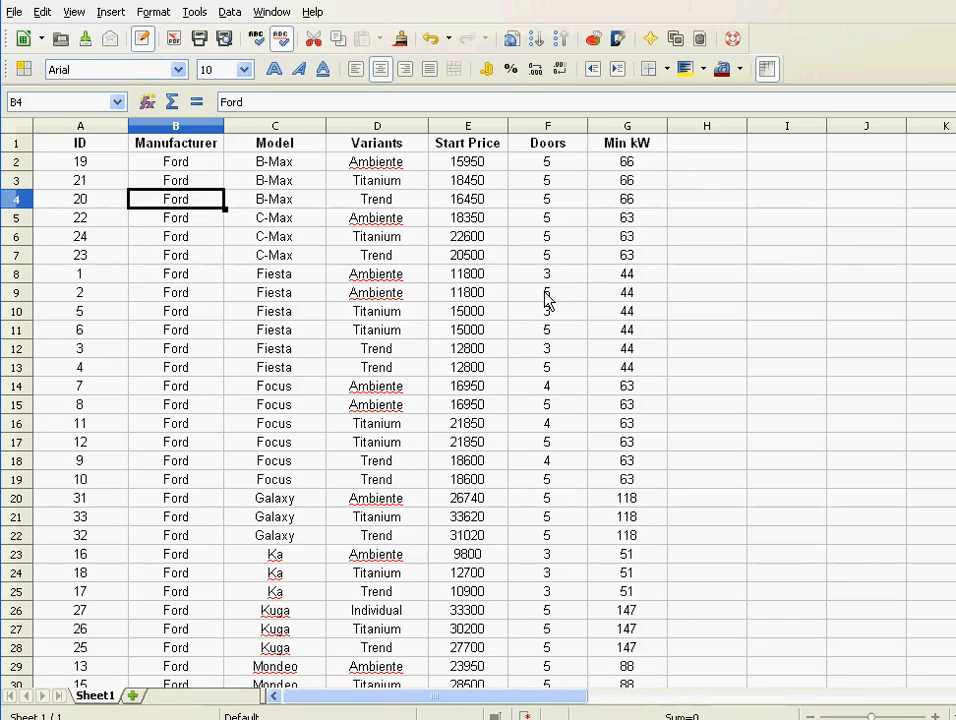
pyautogui.moveTo(350, 300)
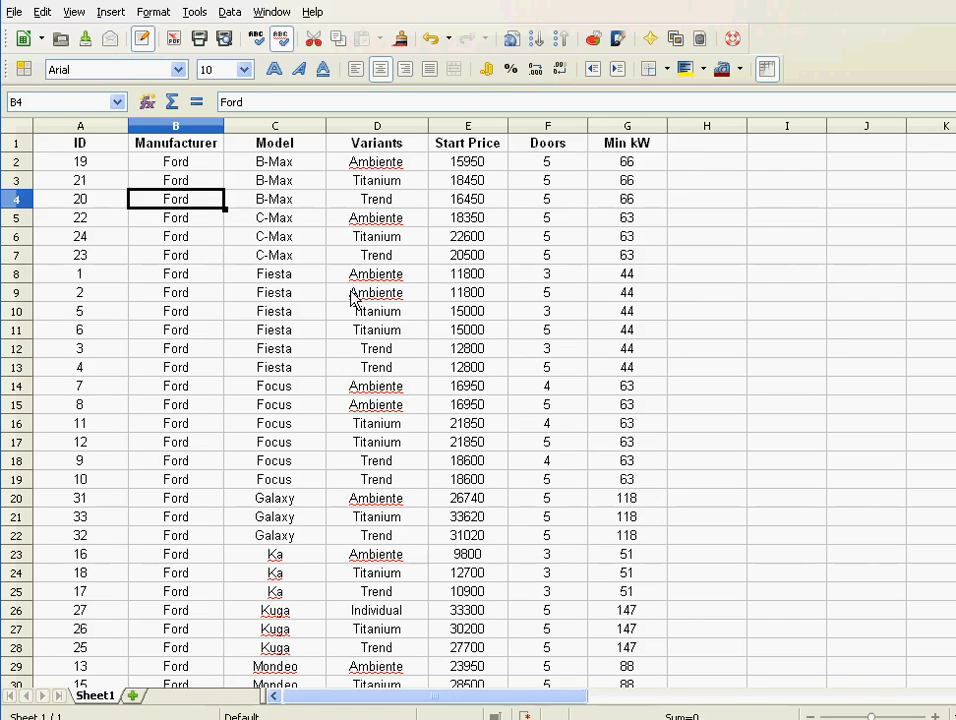
pyautogui.moveTo(280, 62)
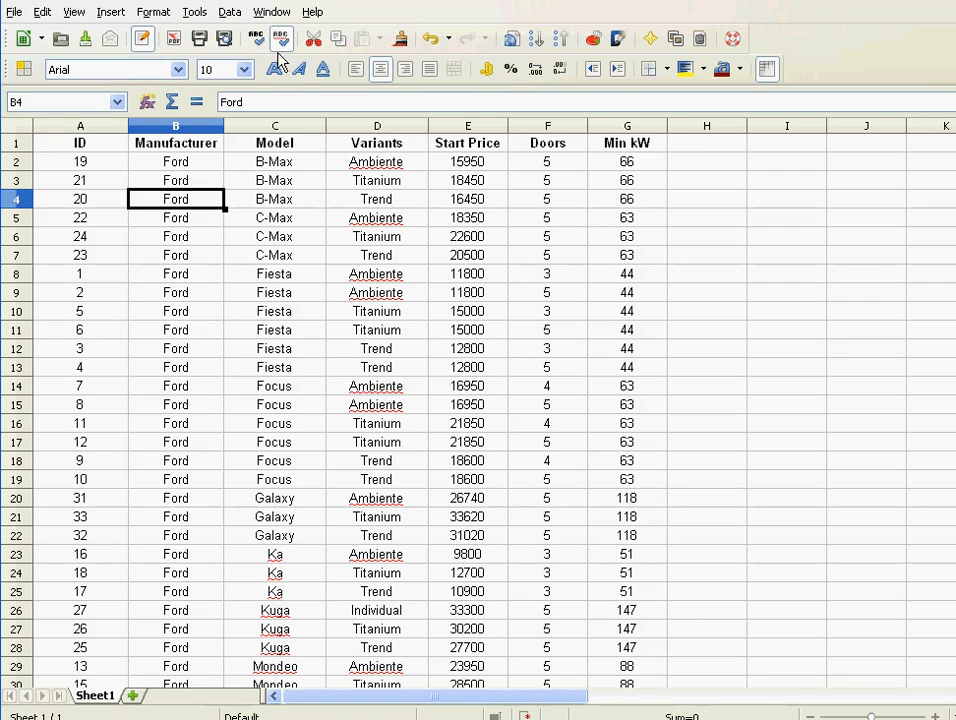
pyautogui.click(228, 12)
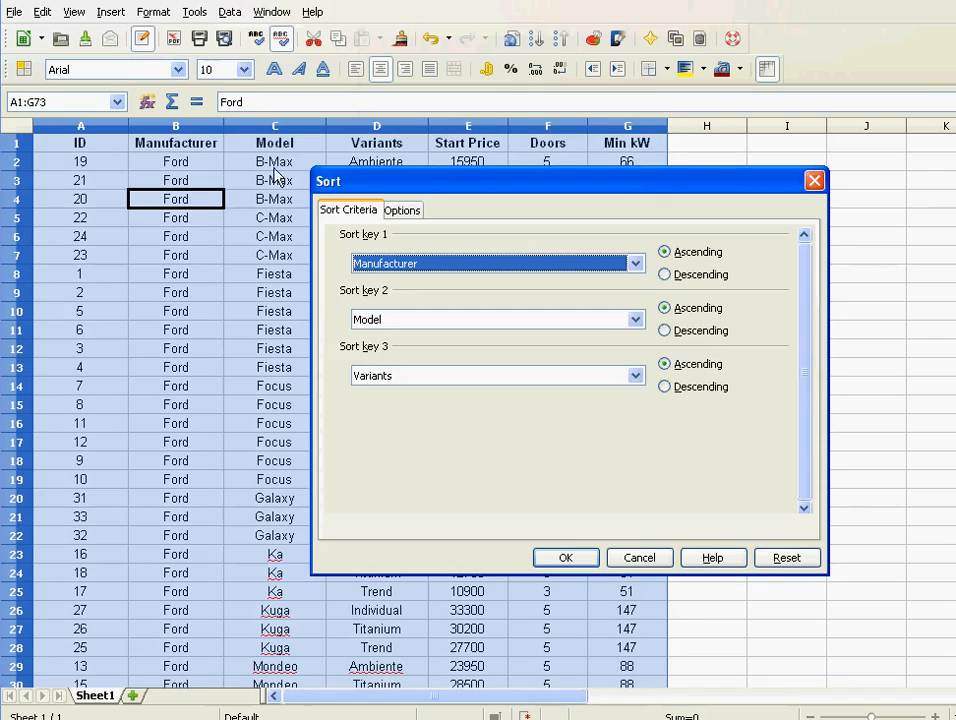
pyautogui.moveTo(336, 262)
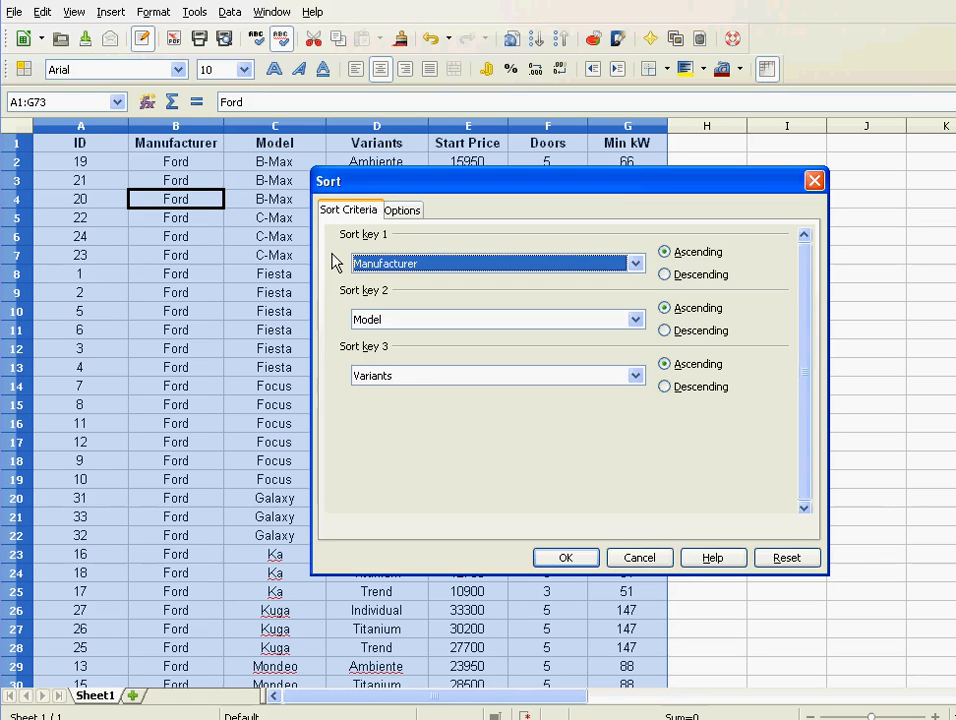
pyautogui.moveTo(640, 556)
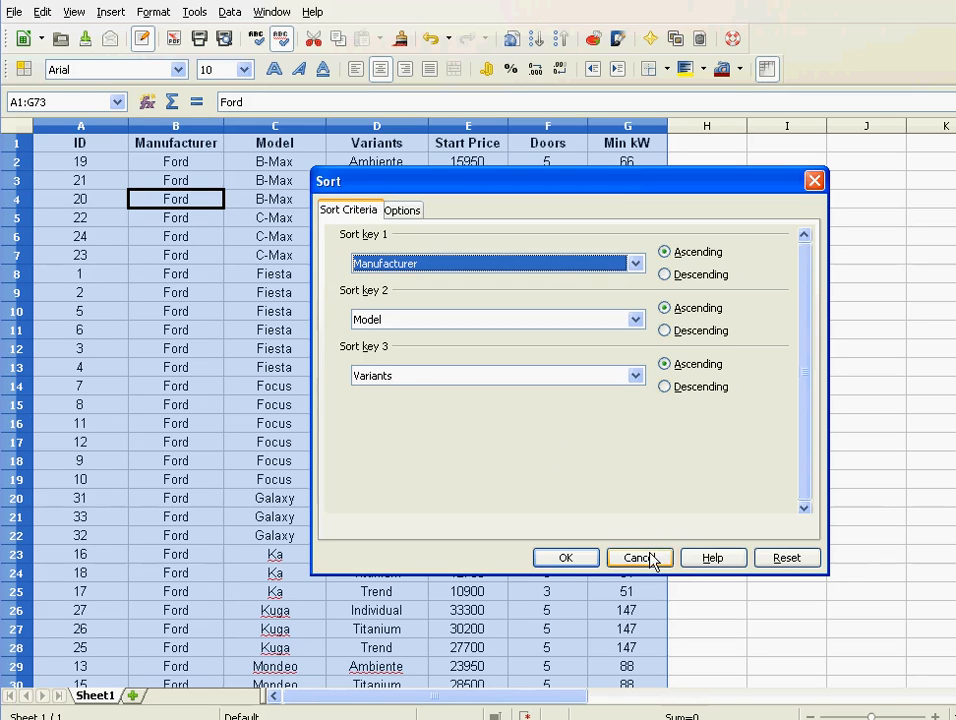
pyautogui.click(564, 556)
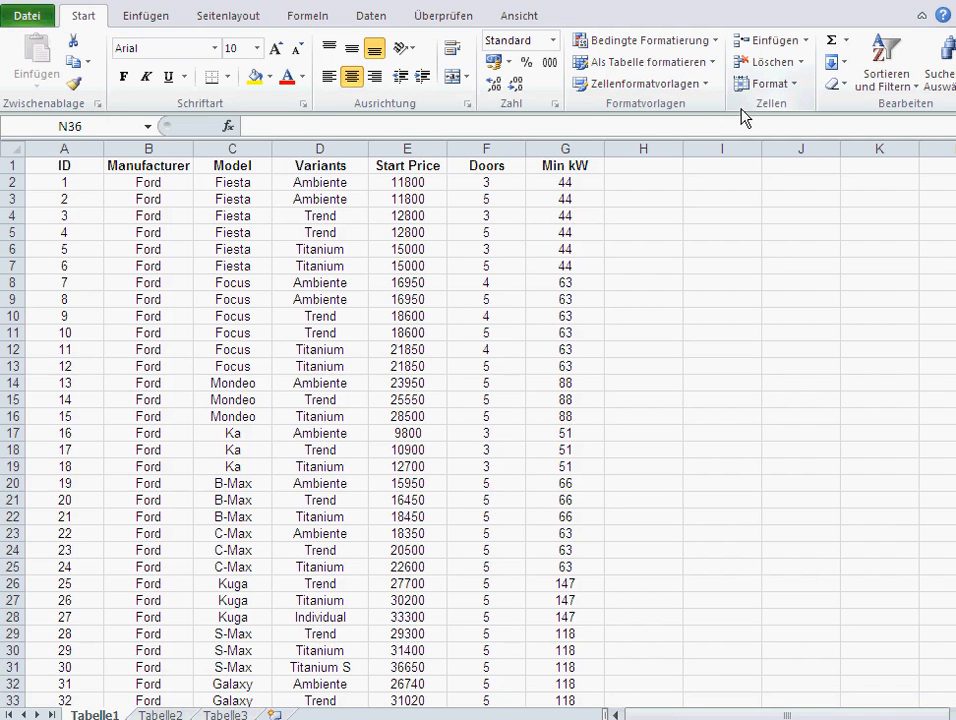
pyautogui.moveTo(884, 60)
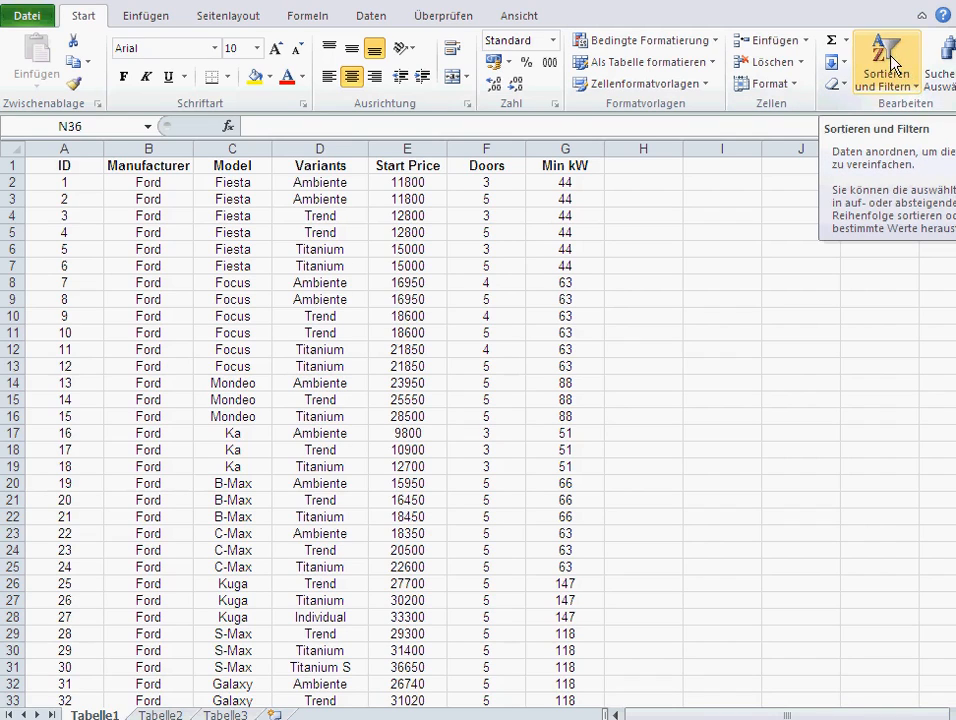
# - Dismiss Excel's sort warning and scroll back up to the car table header
pyautogui.click(886, 62)
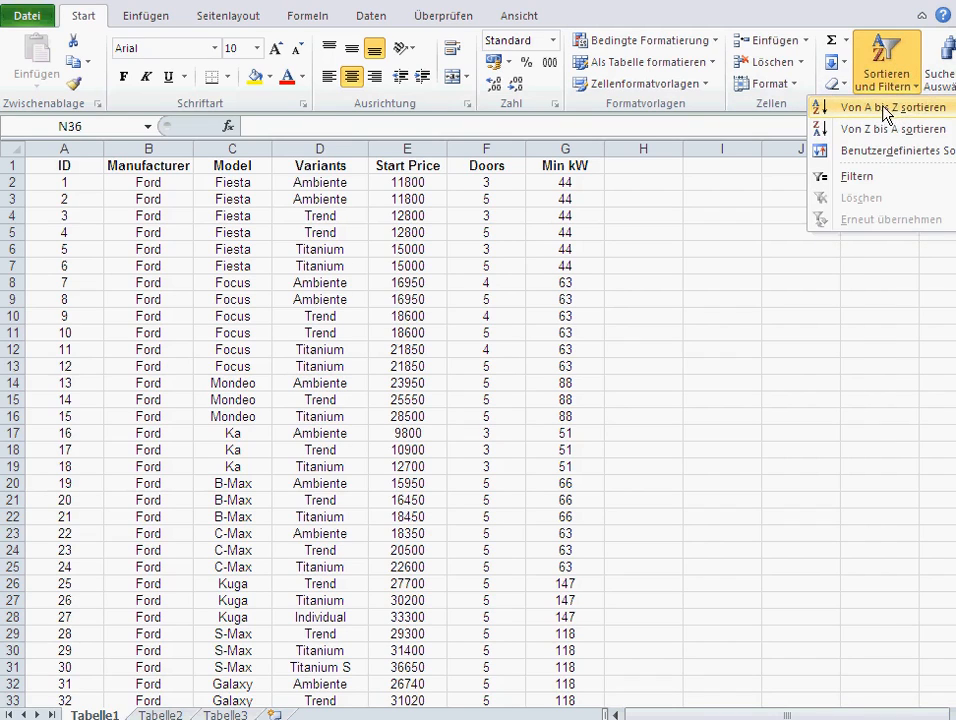
pyautogui.moveTo(870, 128)
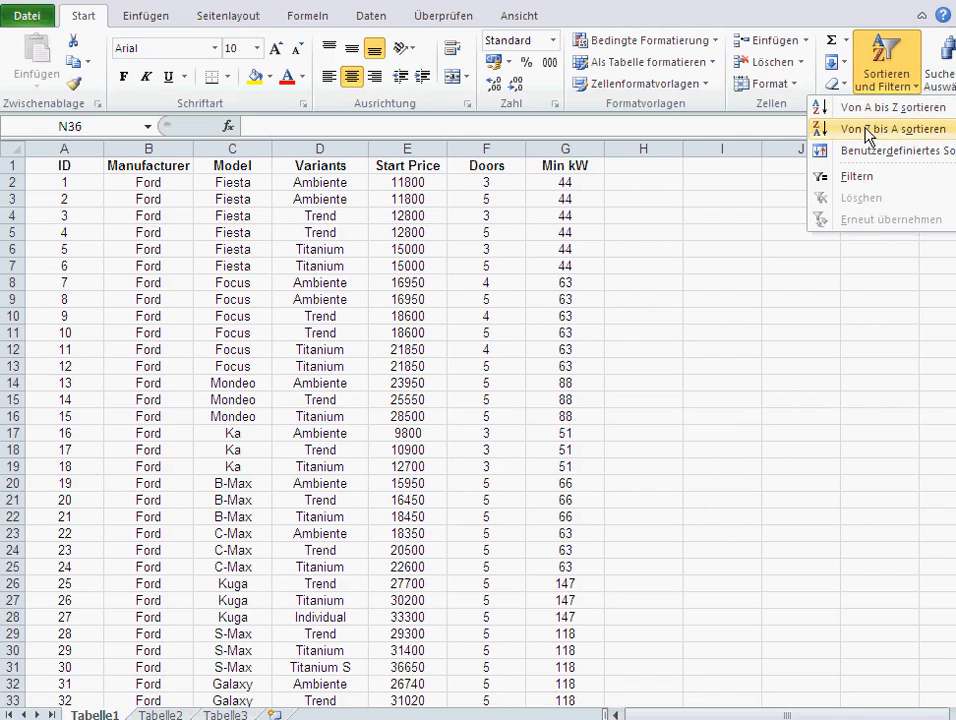
pyautogui.moveTo(890, 150)
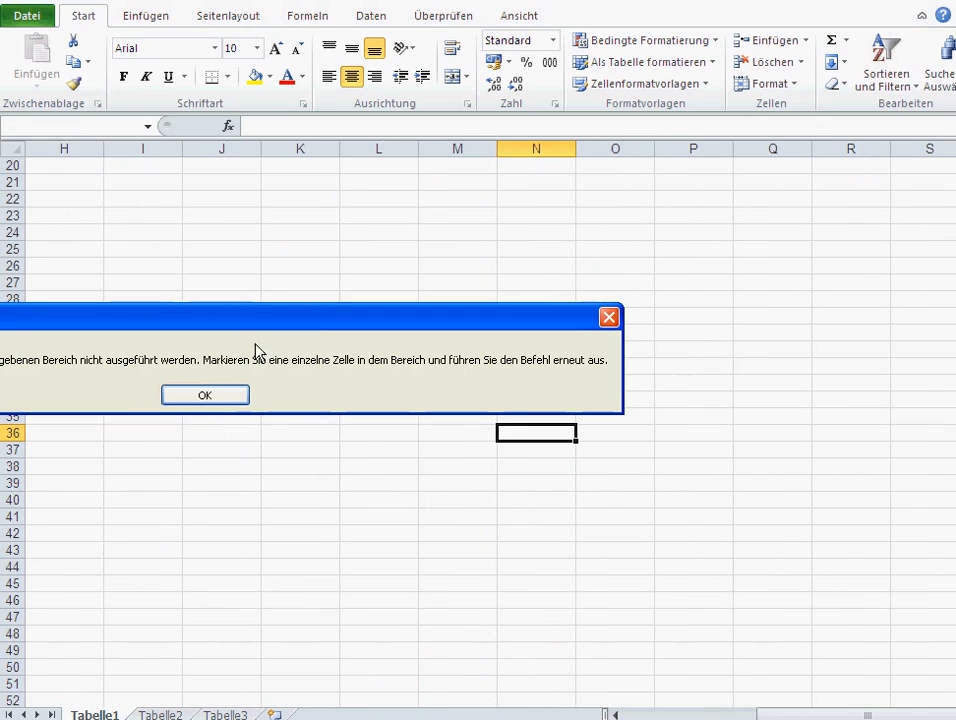
pyautogui.click(204, 394)
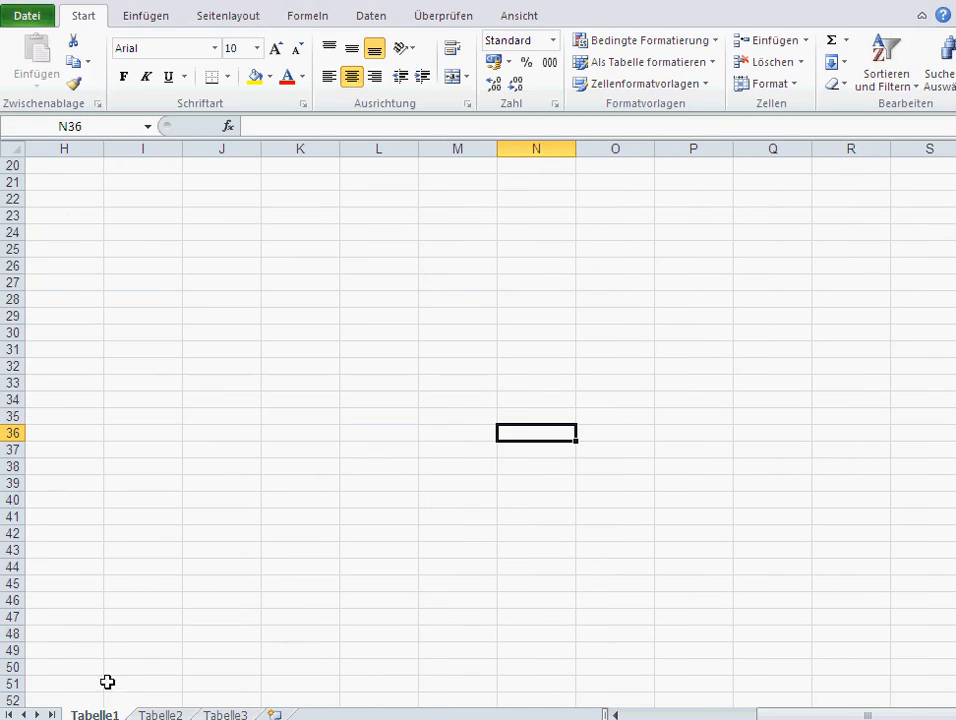
pyautogui.scroll(3)
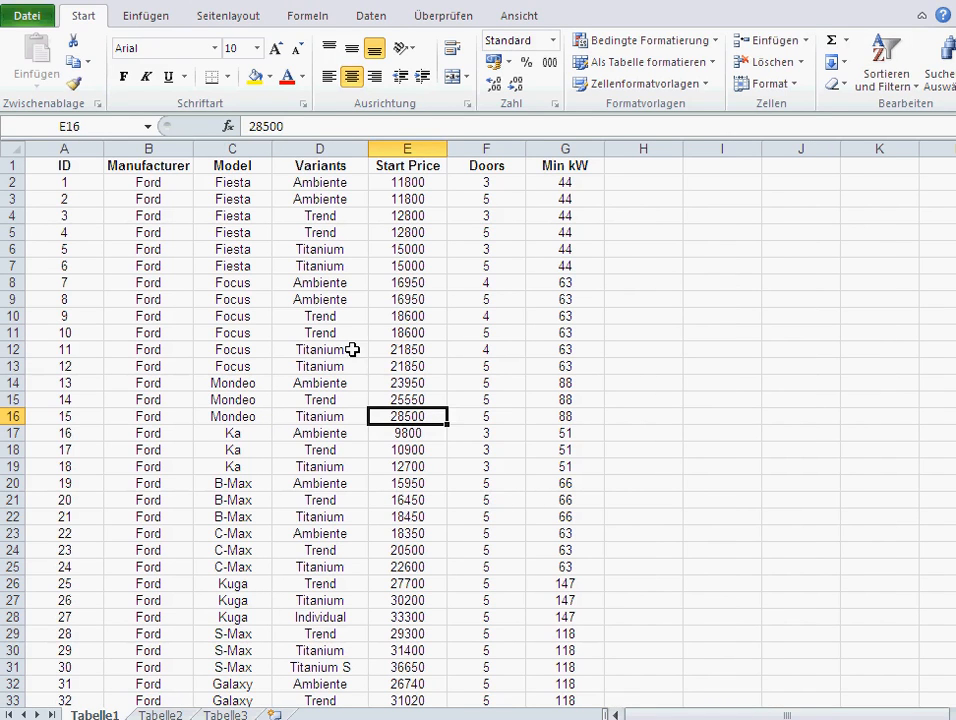
# - Start a custom sort from inside the table with levels Manufacturer then Model, ascending
pyautogui.click(320, 332)
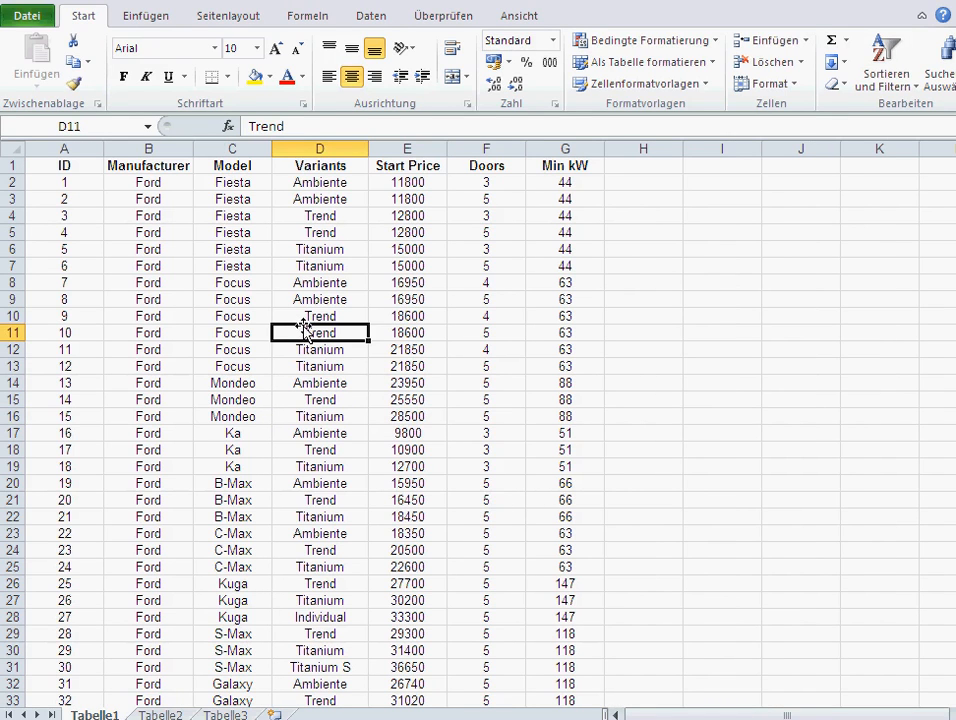
pyautogui.click(884, 56)
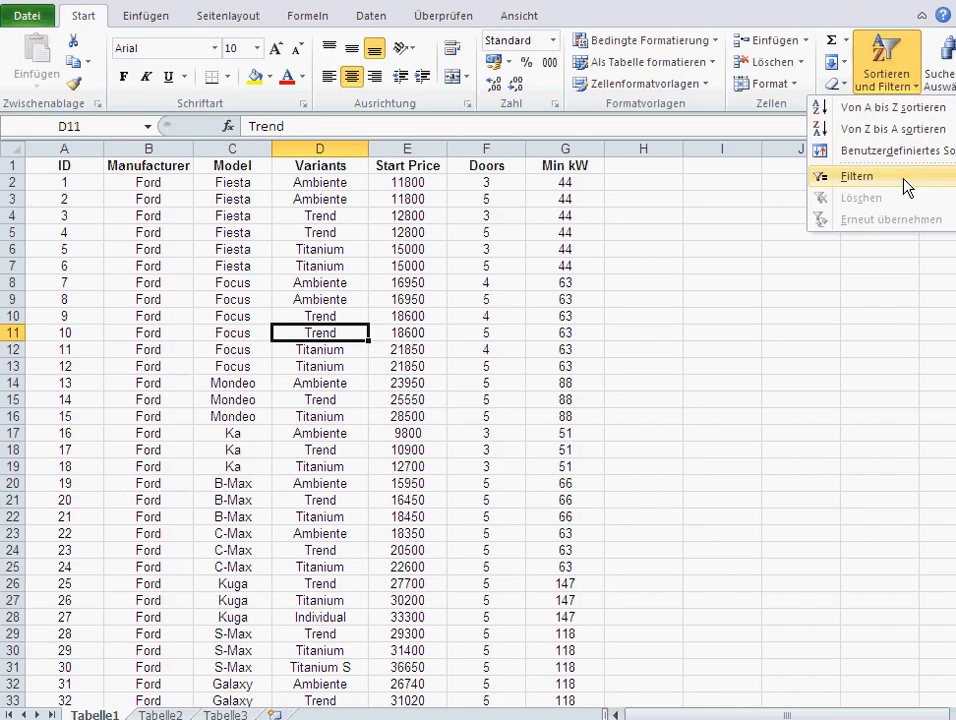
pyautogui.click(890, 150)
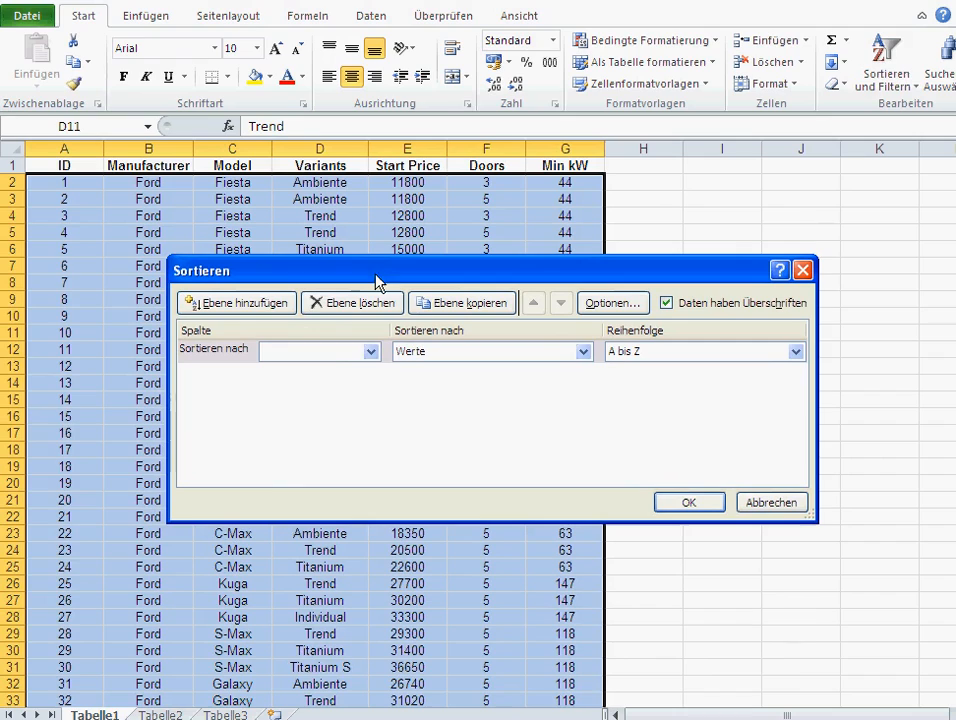
pyautogui.click(316, 352)
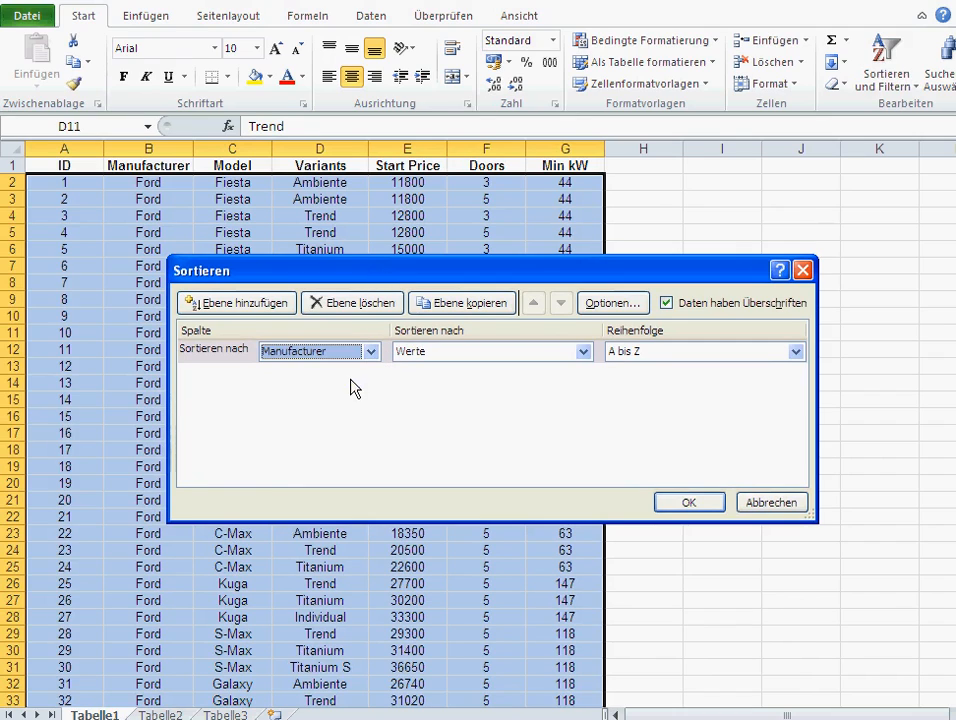
pyautogui.moveTo(716, 358)
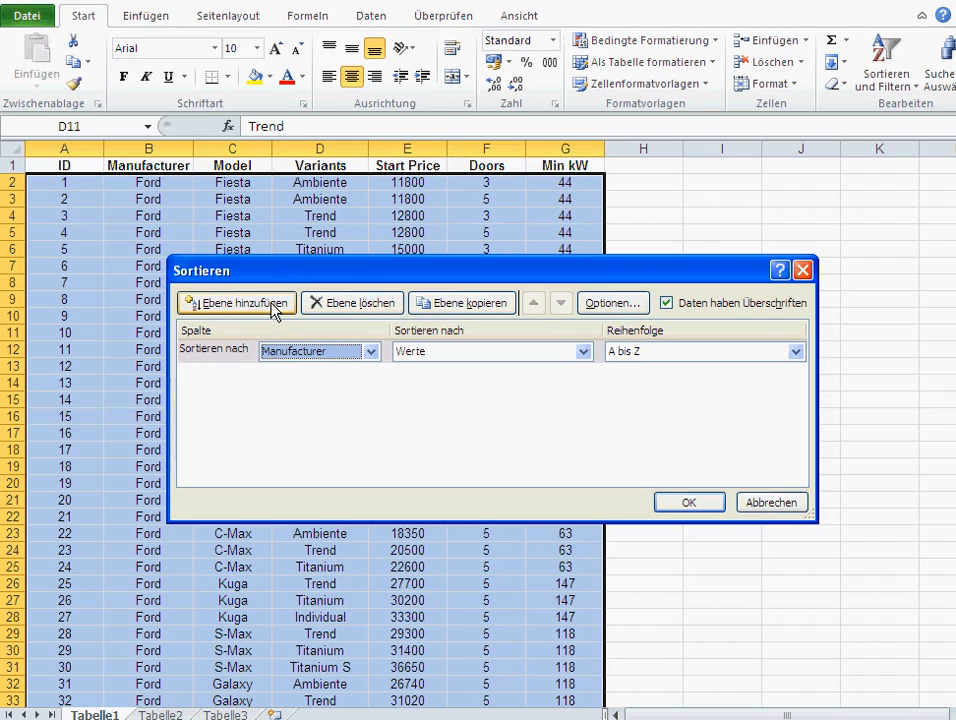
pyautogui.click(236, 302)
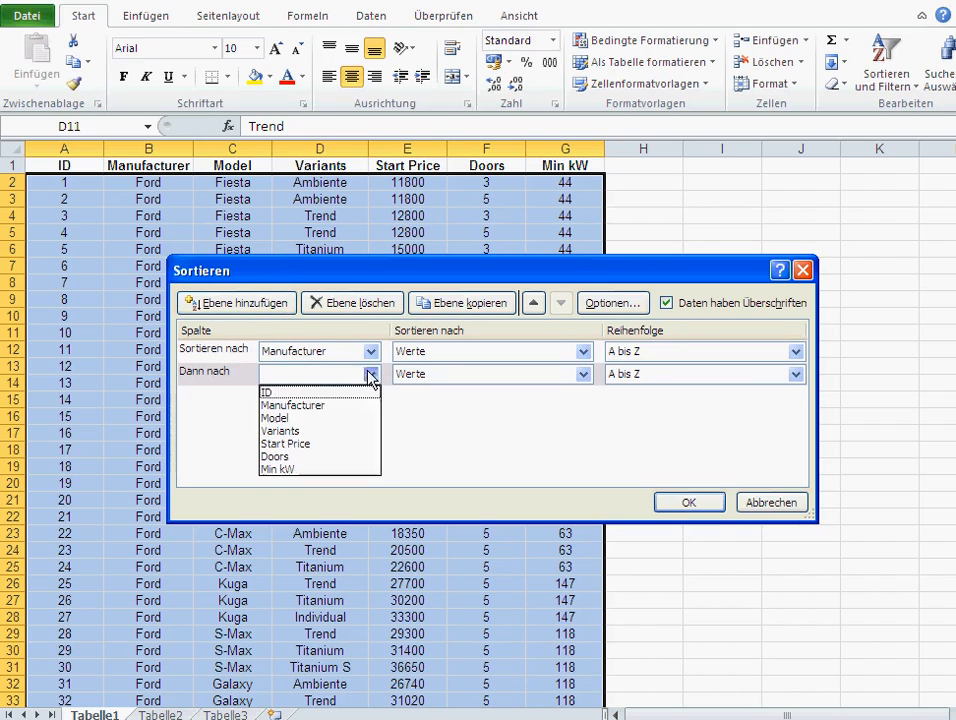
pyautogui.click(274, 418)
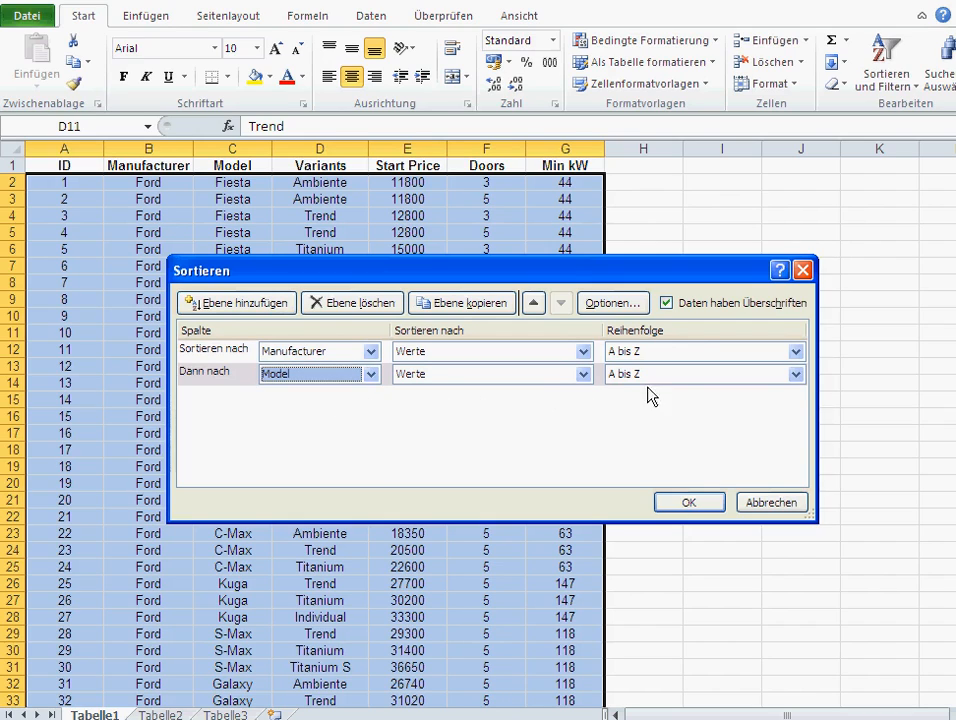
pyautogui.click(796, 374)
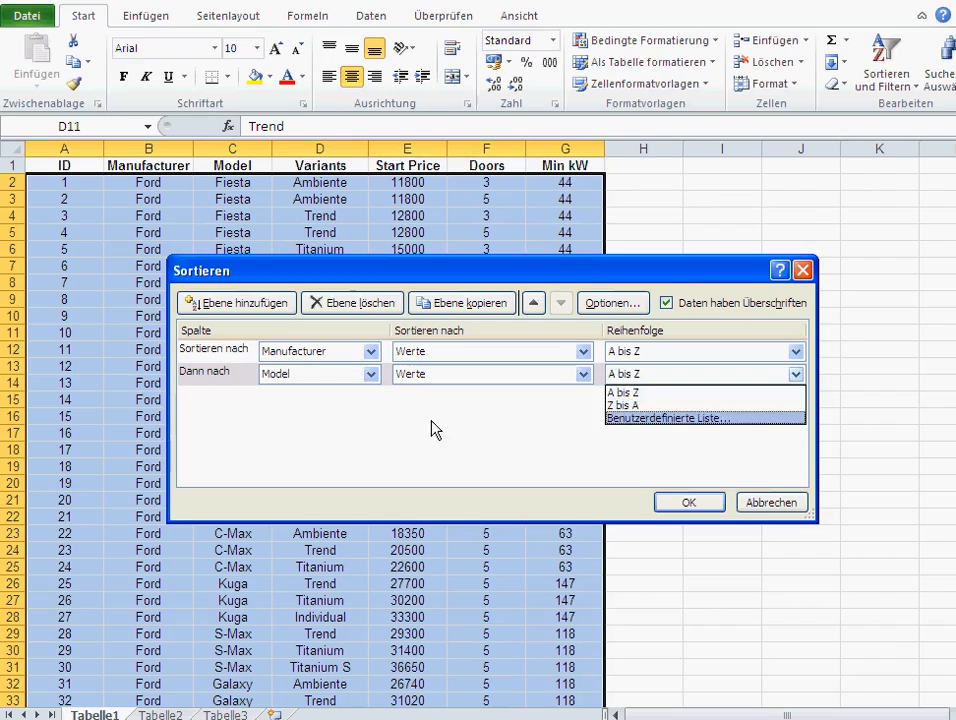
# - Add levels Variants, Start Price and Doors, then apply the five-level sort
pyautogui.click(236, 302)
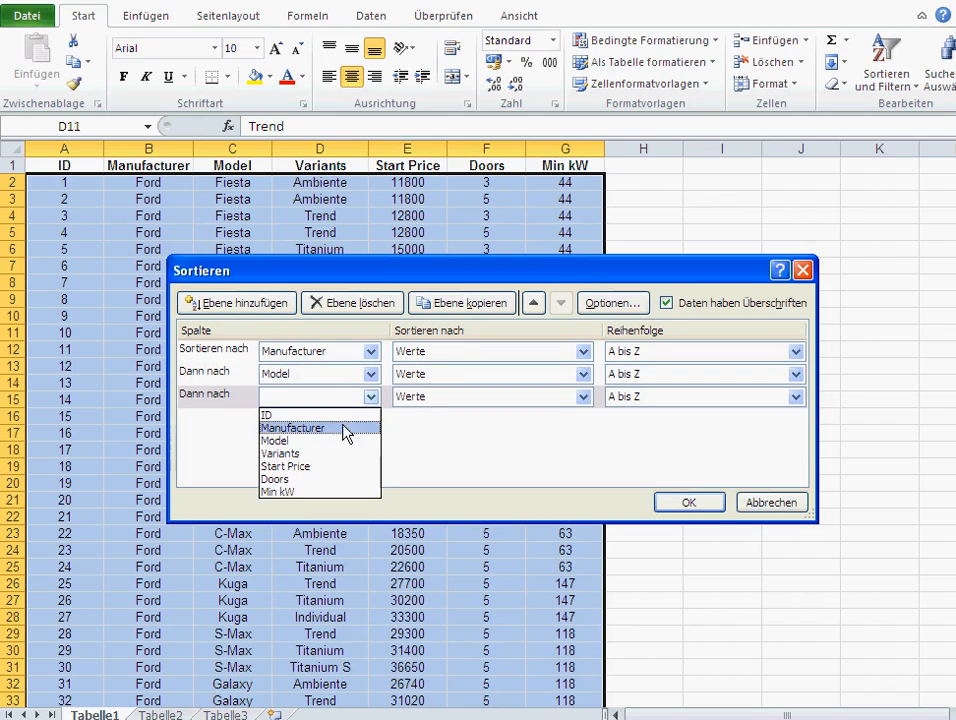
pyautogui.click(280, 452)
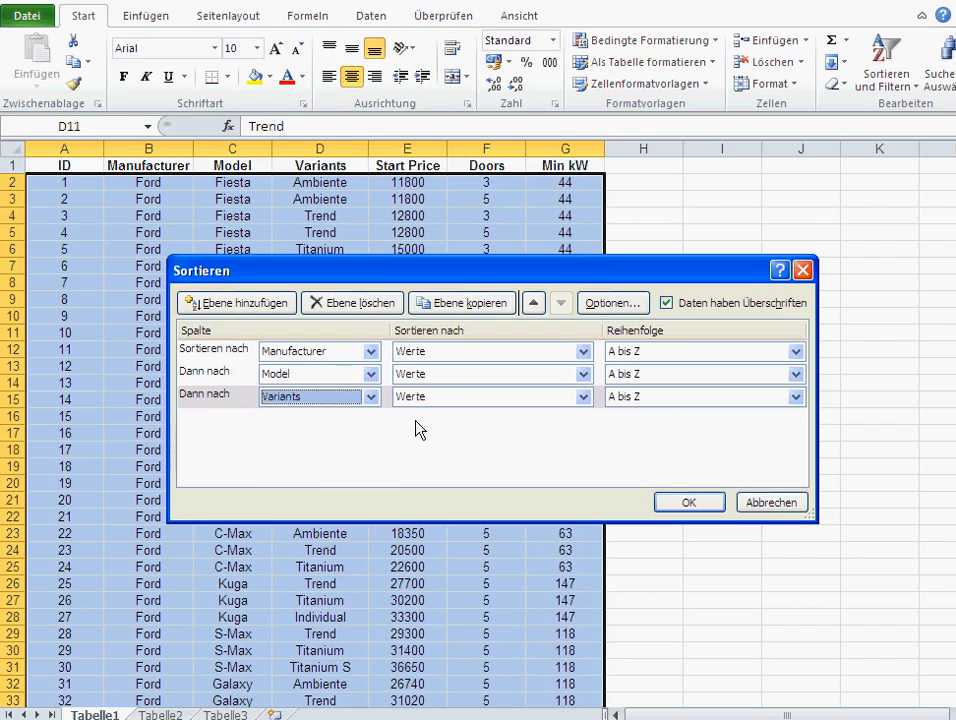
pyautogui.click(236, 302)
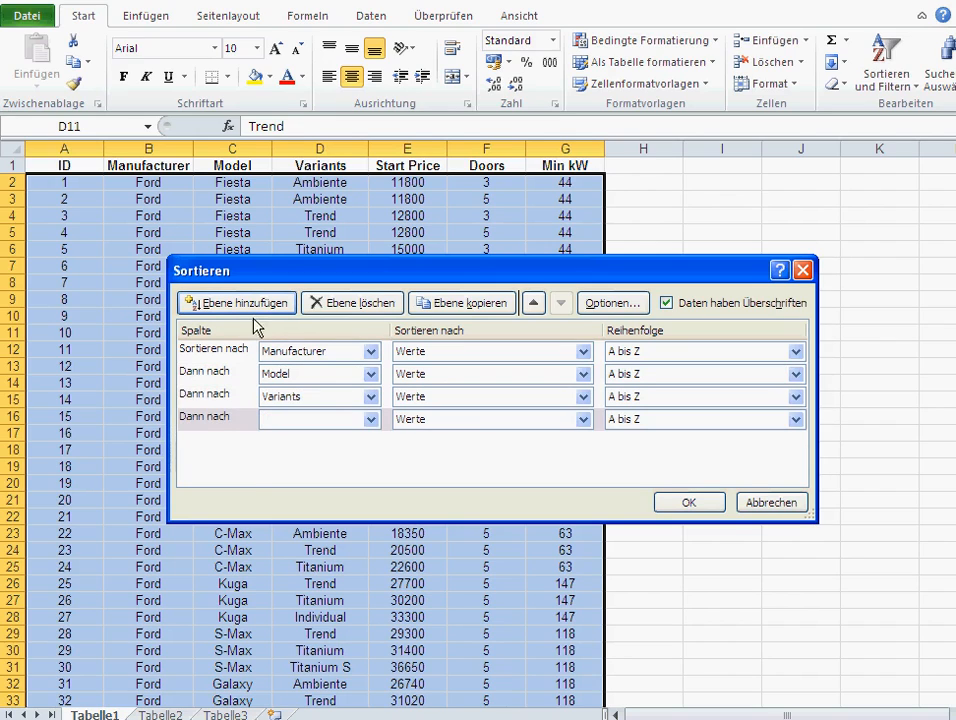
pyautogui.click(368, 420)
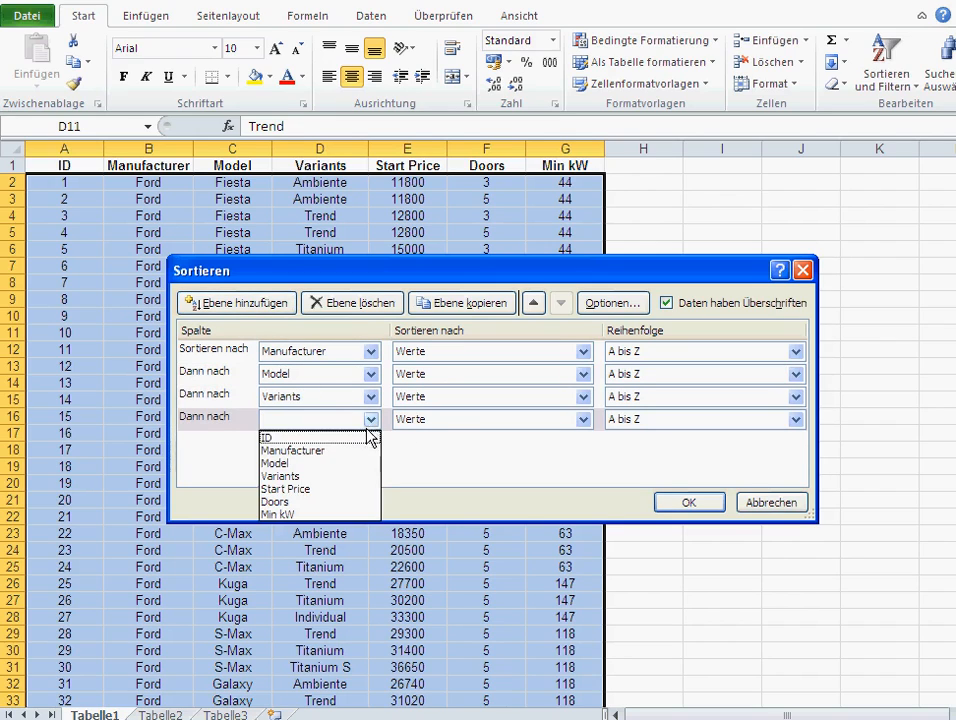
pyautogui.click(284, 488)
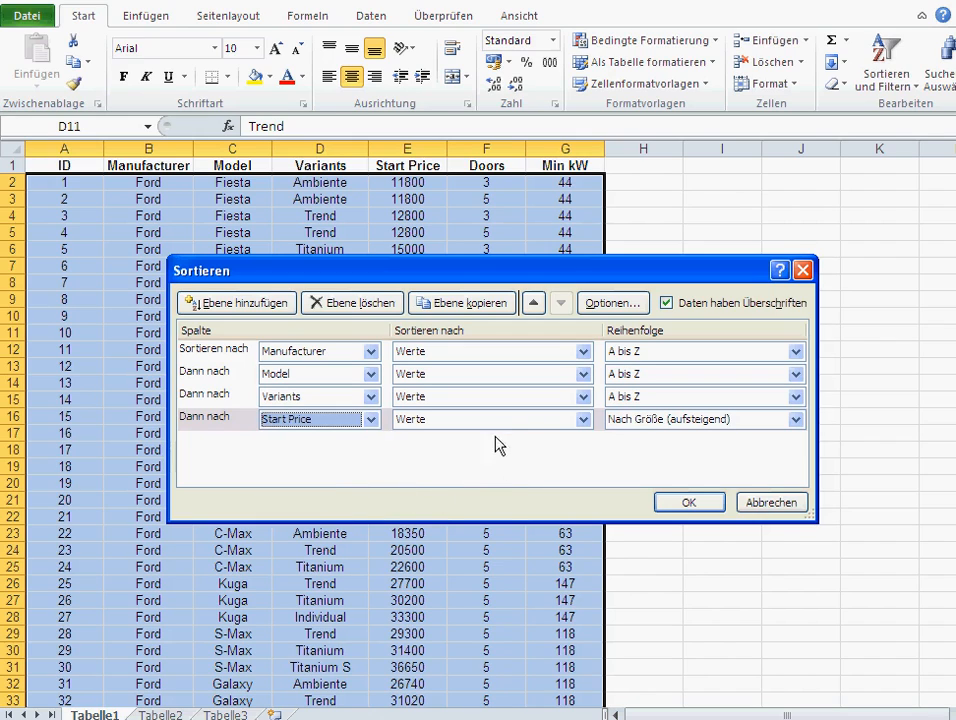
pyautogui.click(236, 302)
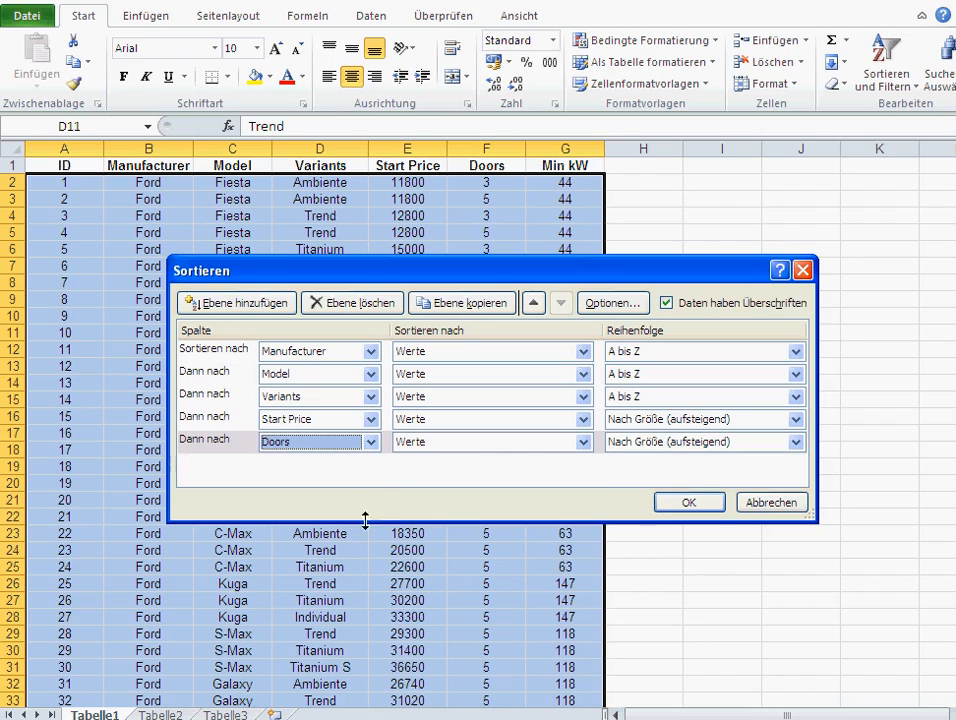
pyautogui.click(688, 502)
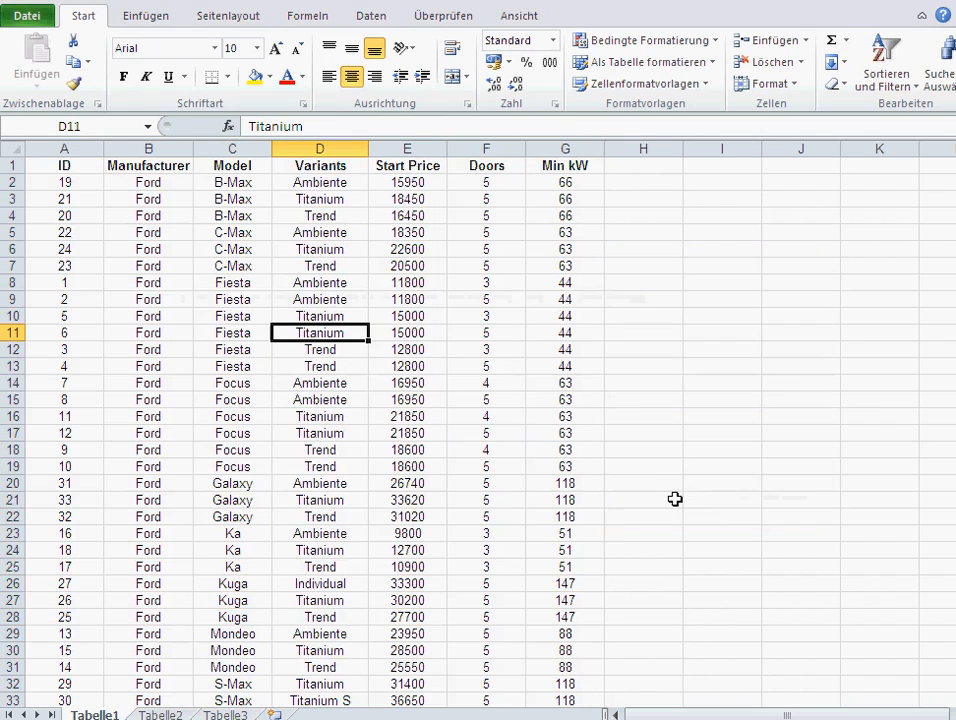
pyautogui.moveTo(250, 378)
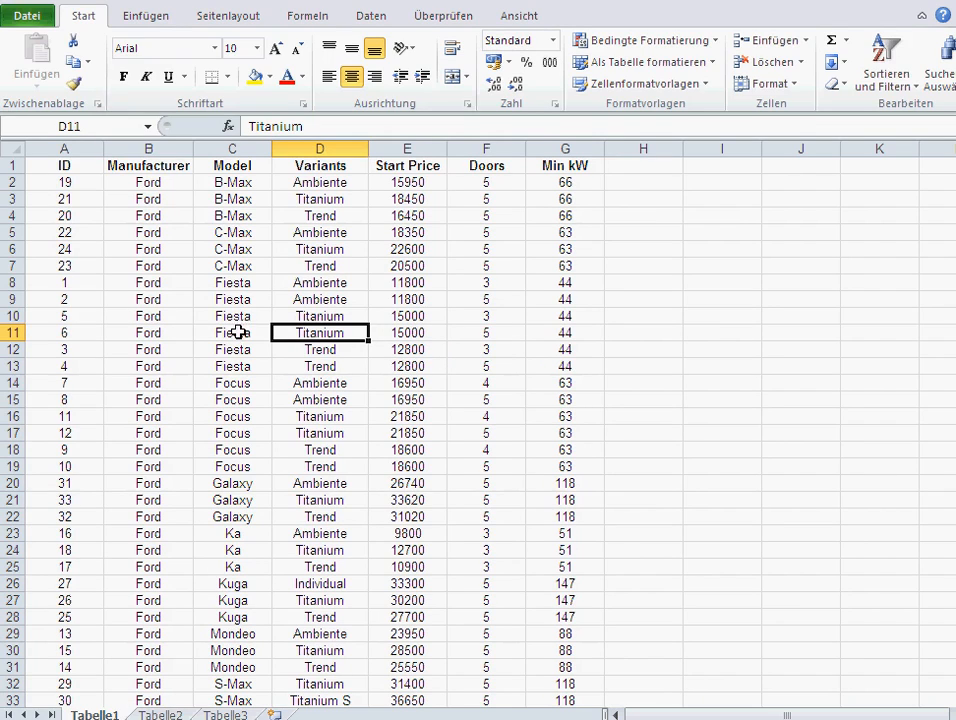
pyautogui.moveTo(478, 334)
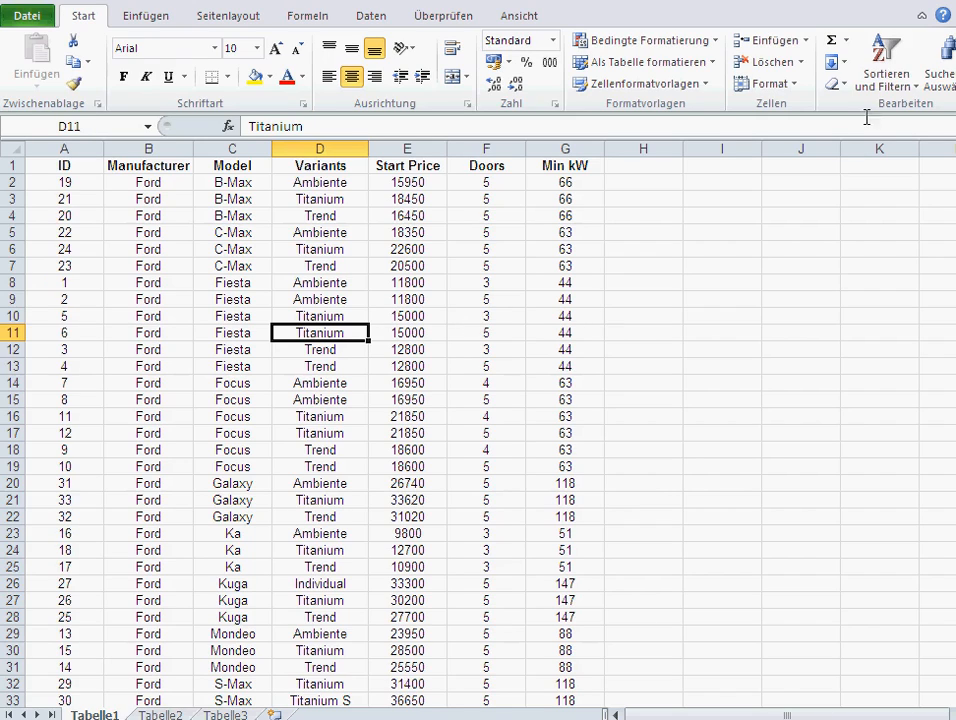
pyautogui.click(884, 60)
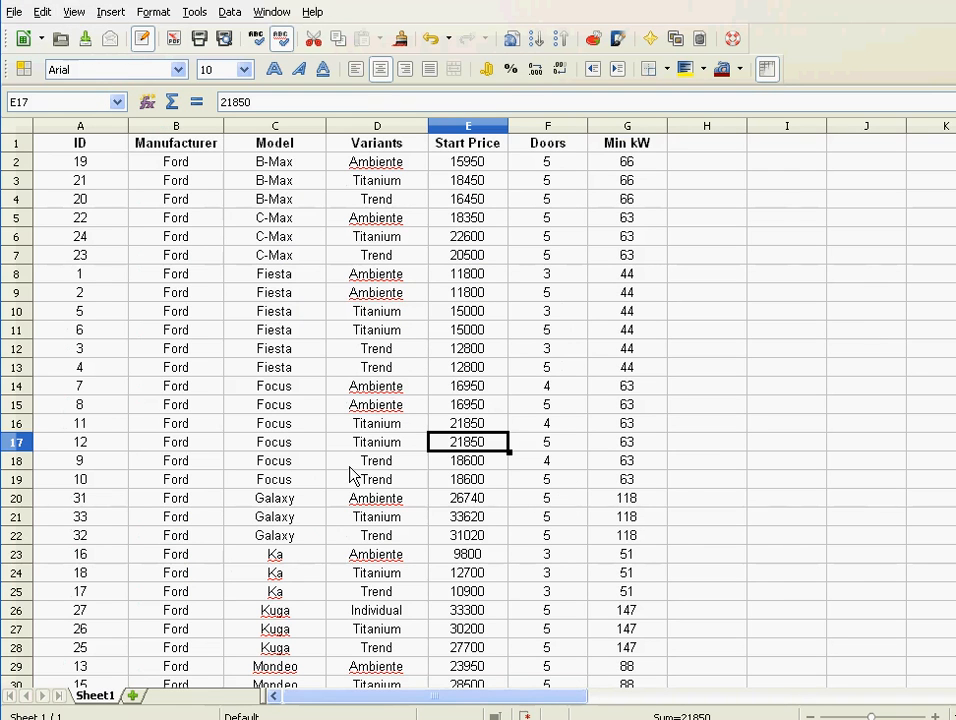
pyautogui.moveTo(476, 184)
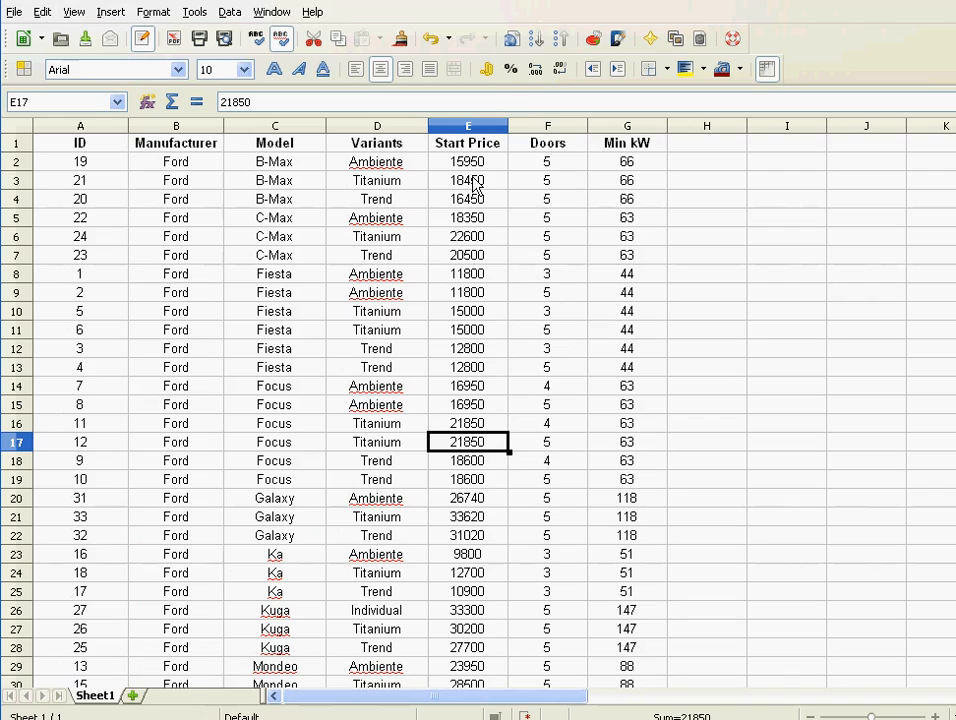
pyautogui.click(228, 12)
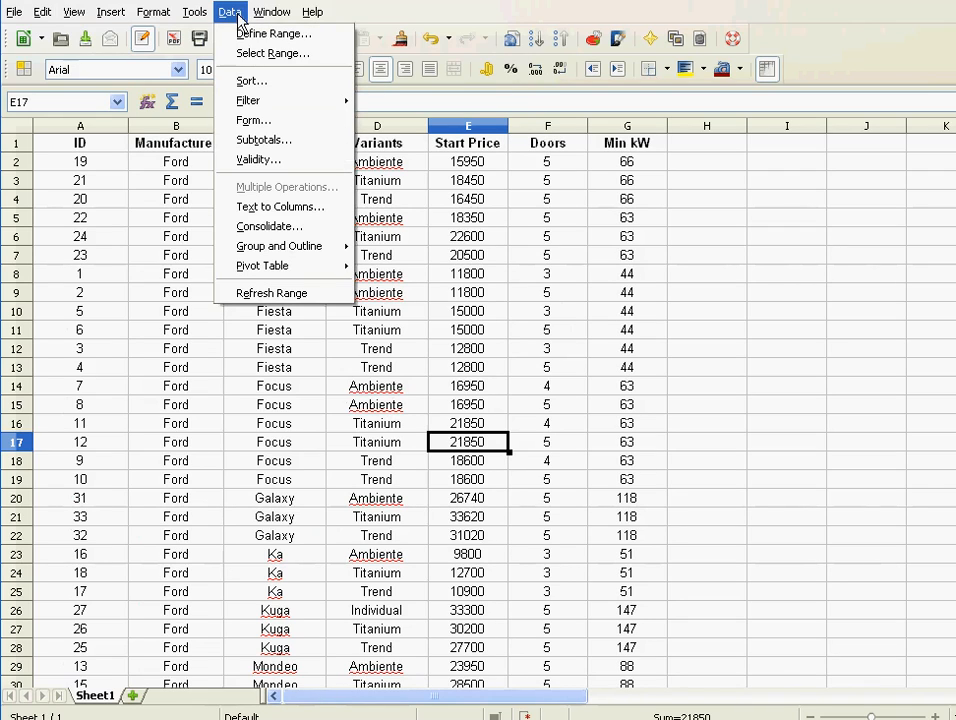
pyautogui.moveTo(248, 100)
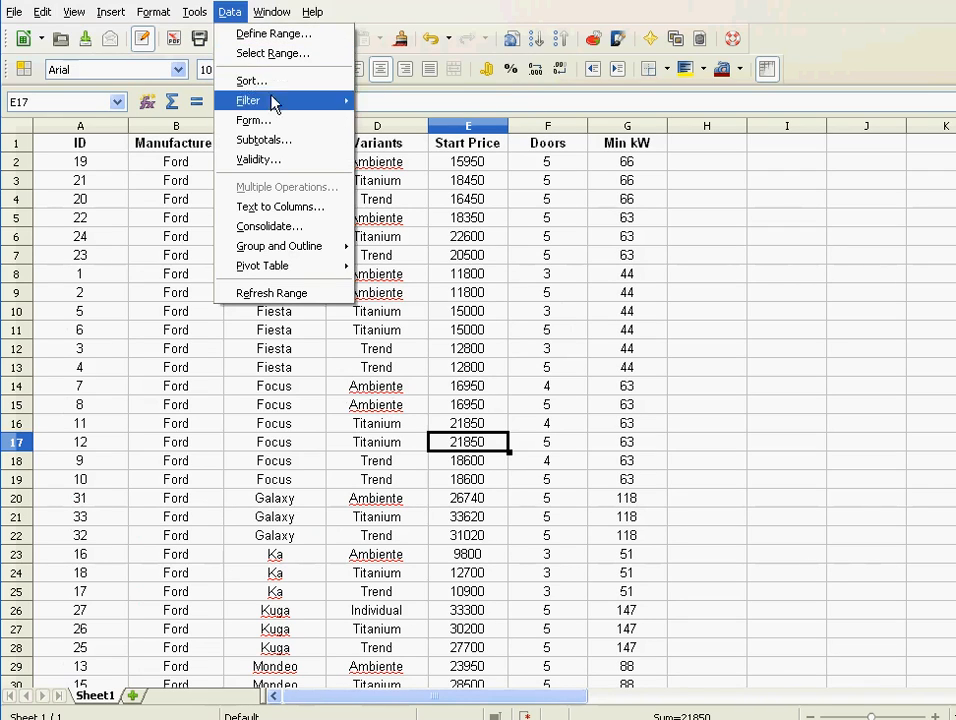
pyautogui.moveTo(250, 80)
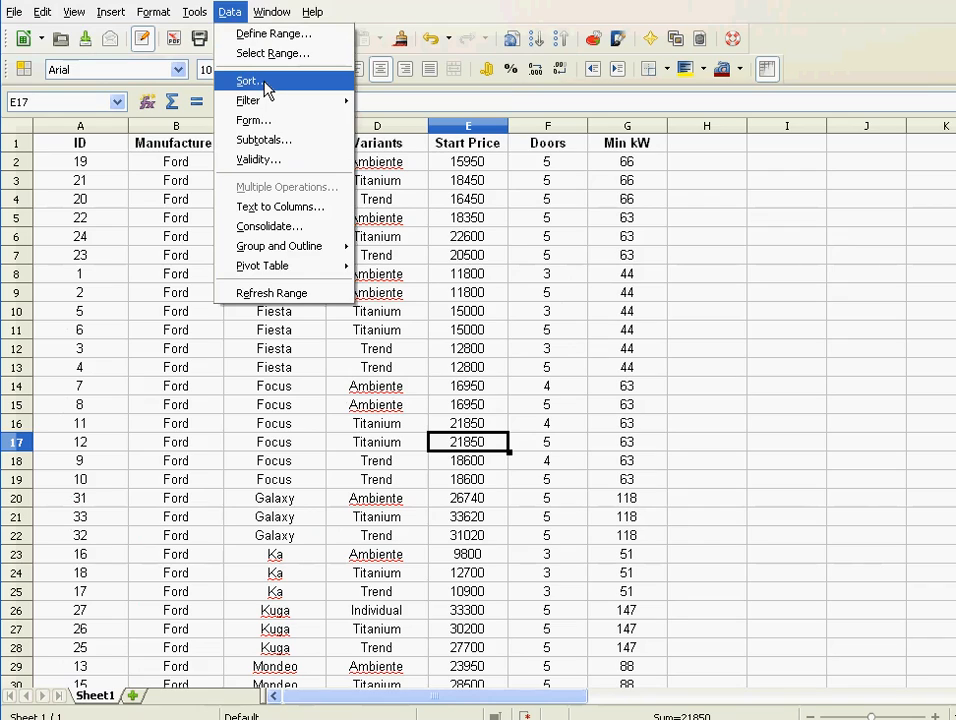
pyautogui.moveTo(362, 386)
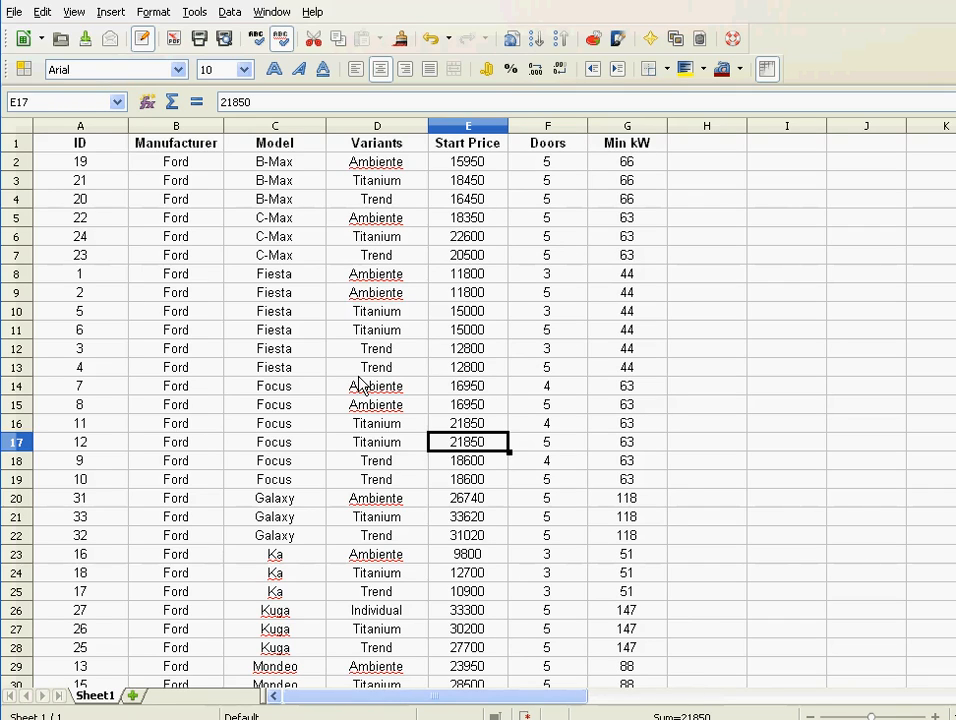
pyautogui.moveTo(332, 388)
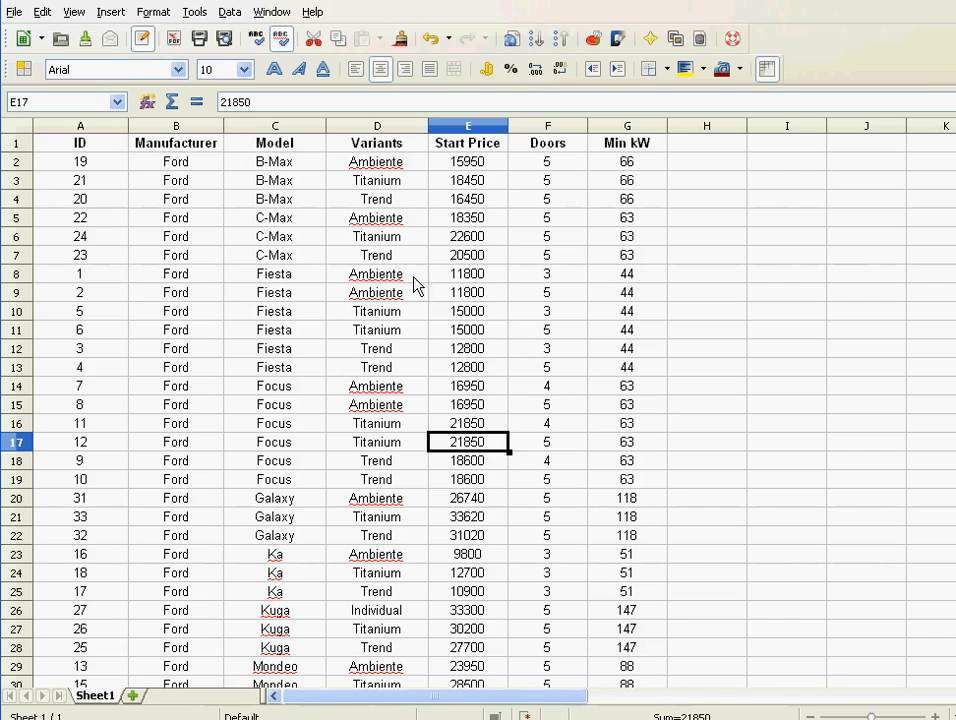
pyautogui.moveTo(444, 288)
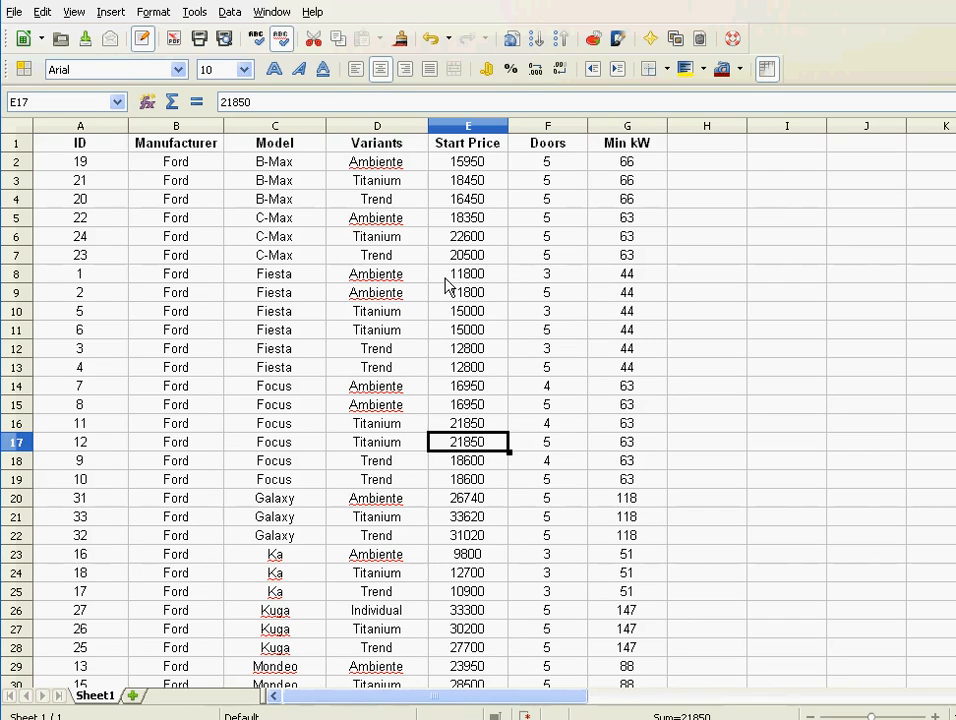
pyautogui.moveTo(362, 348)
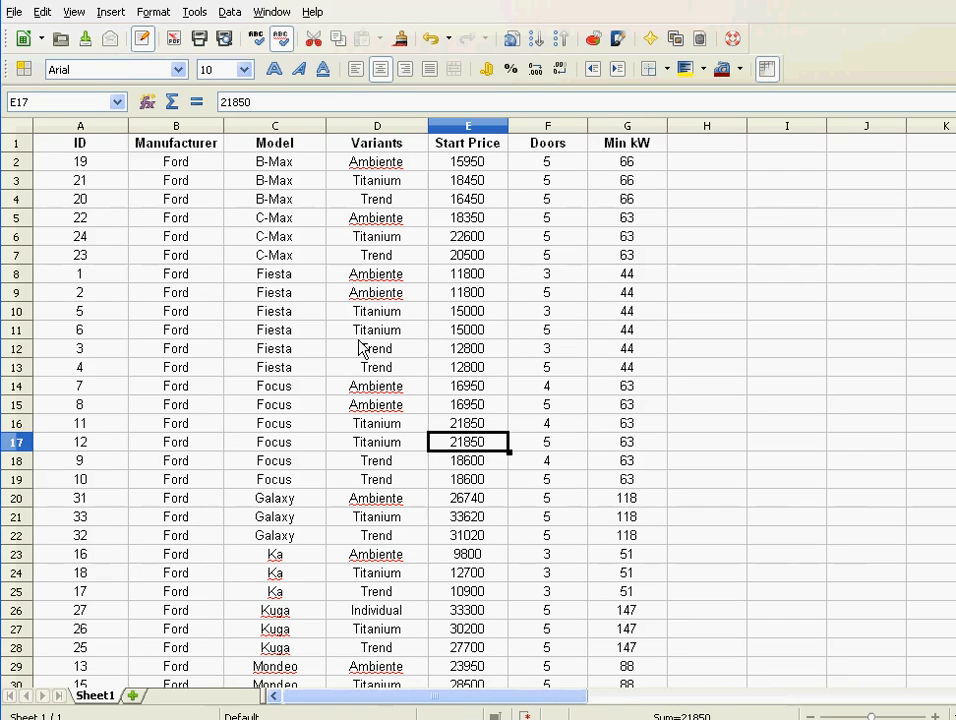